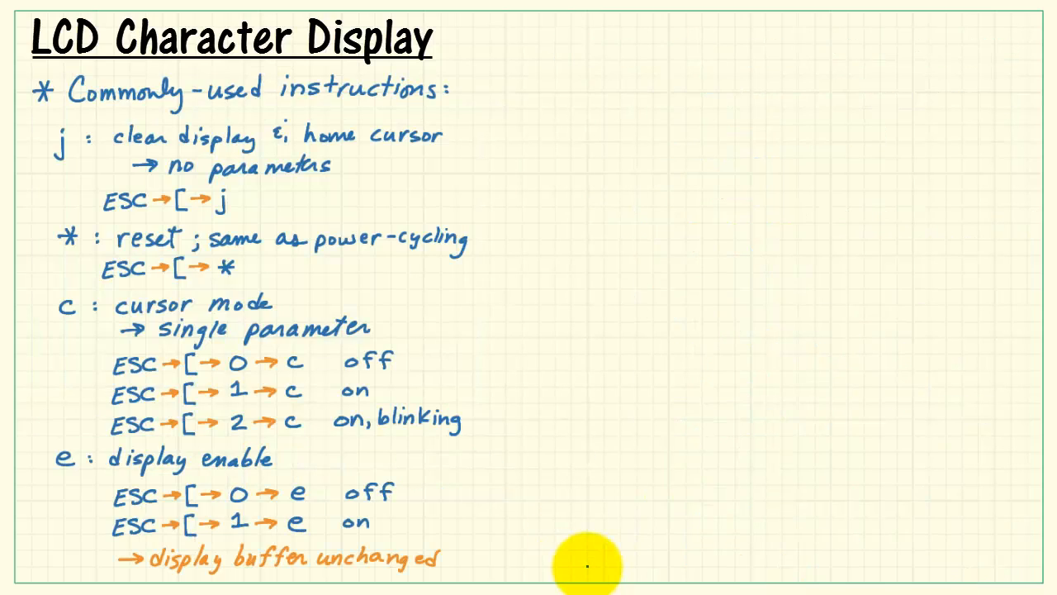
{"action": "mouse_move", "coordinate": [586, 540]}
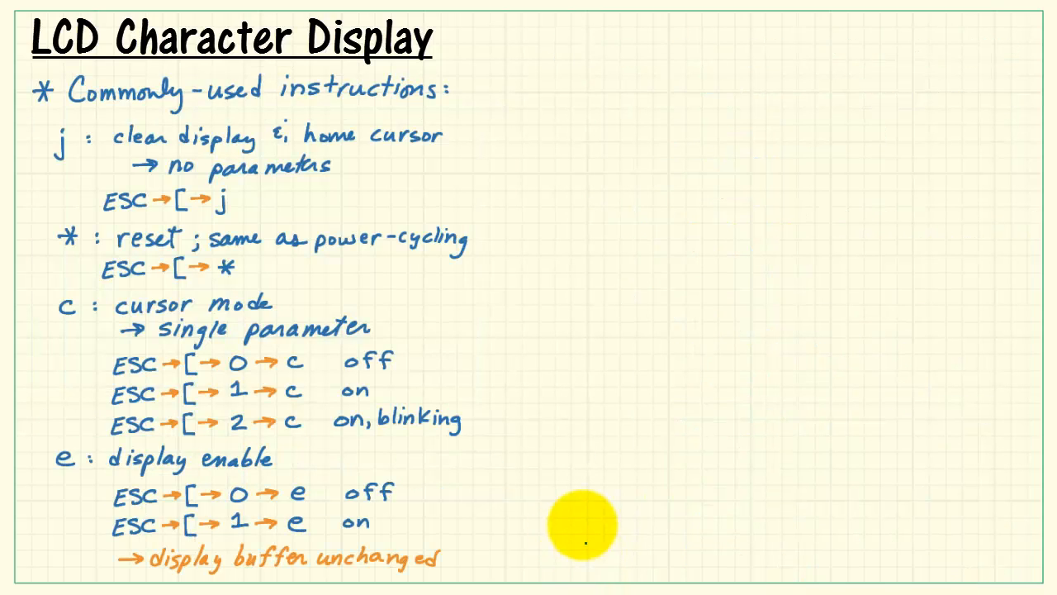
{"action": "mouse_move", "coordinate": [570, 97]}
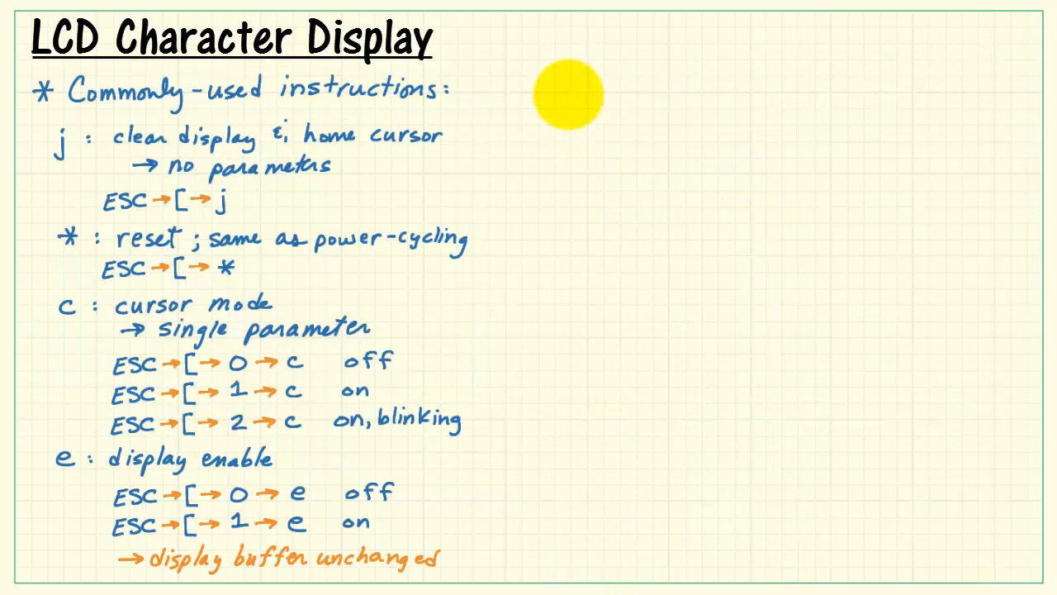
Write the heading 'h : display mode' beside the list of LCD instructions.
{"action": "type", "text": "h : display mode"}
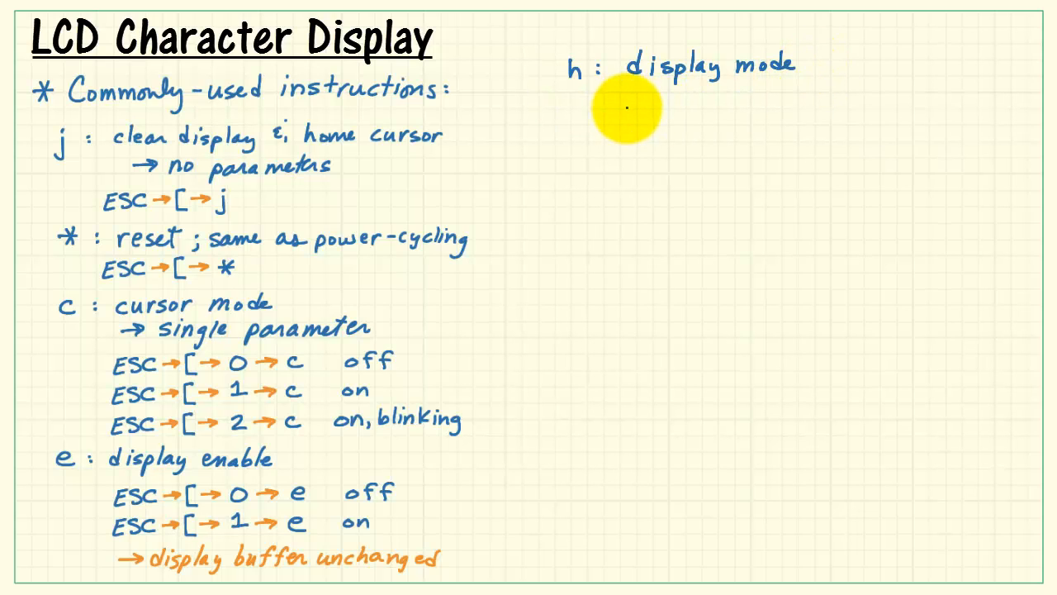
{"action": "mouse_move", "coordinate": [999, 206]}
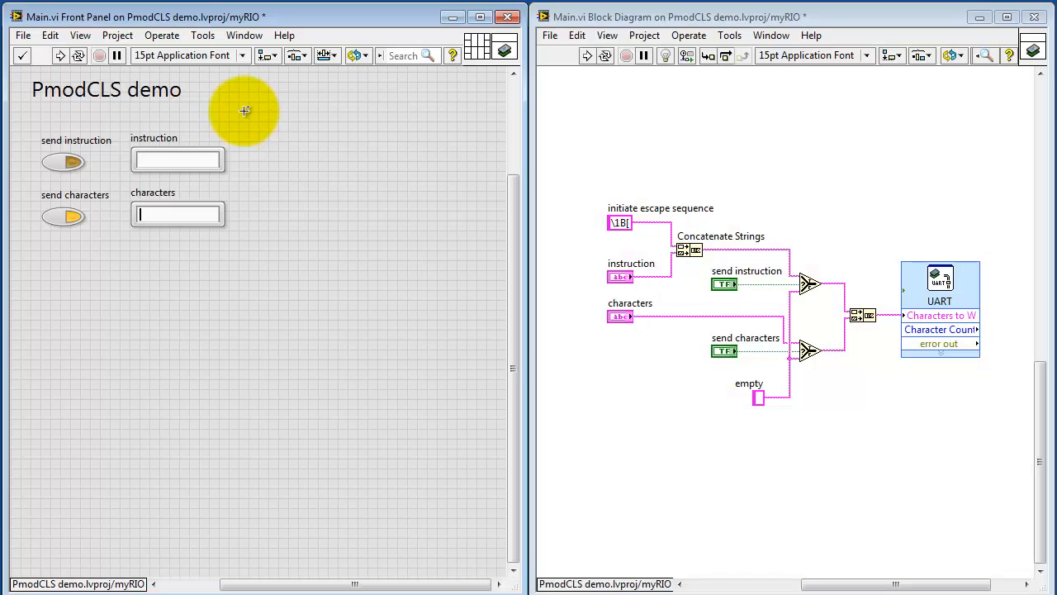
{"action": "mouse_move", "coordinate": [251, 91]}
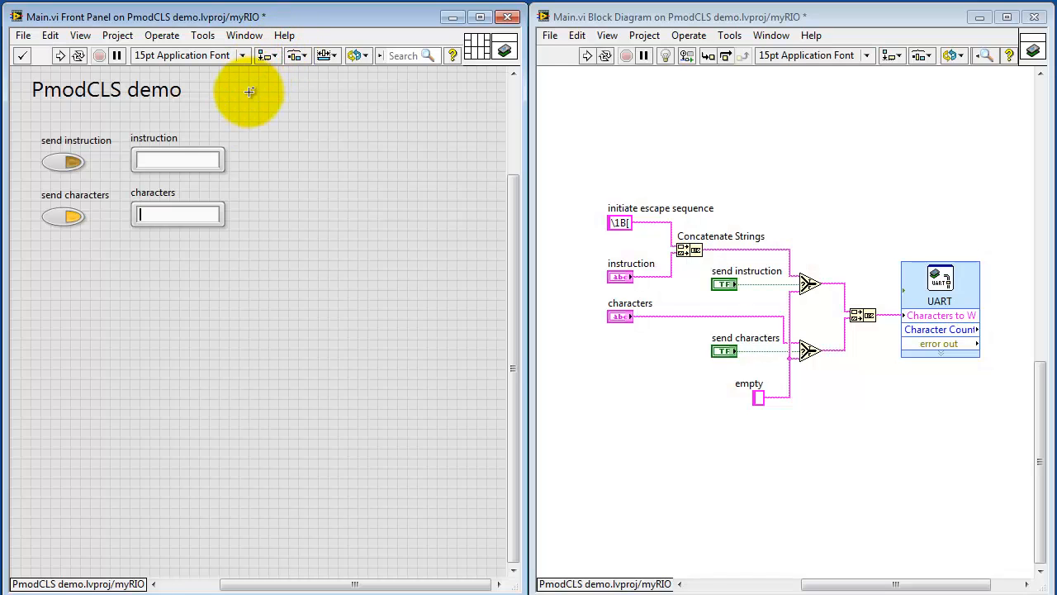
{"action": "mouse_move", "coordinate": [132, 116]}
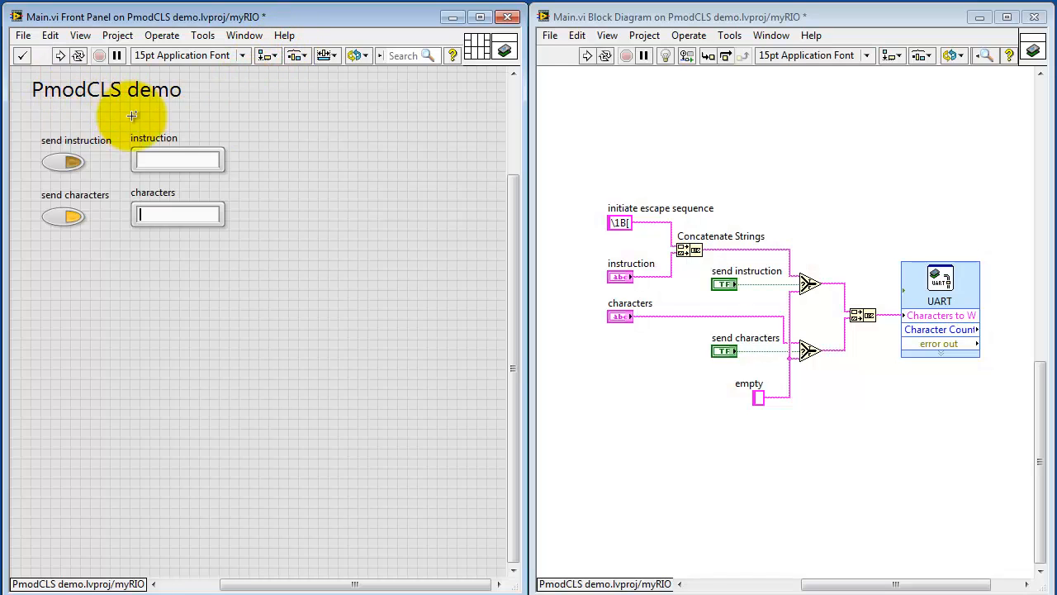
{"action": "mouse_move", "coordinate": [26, 171]}
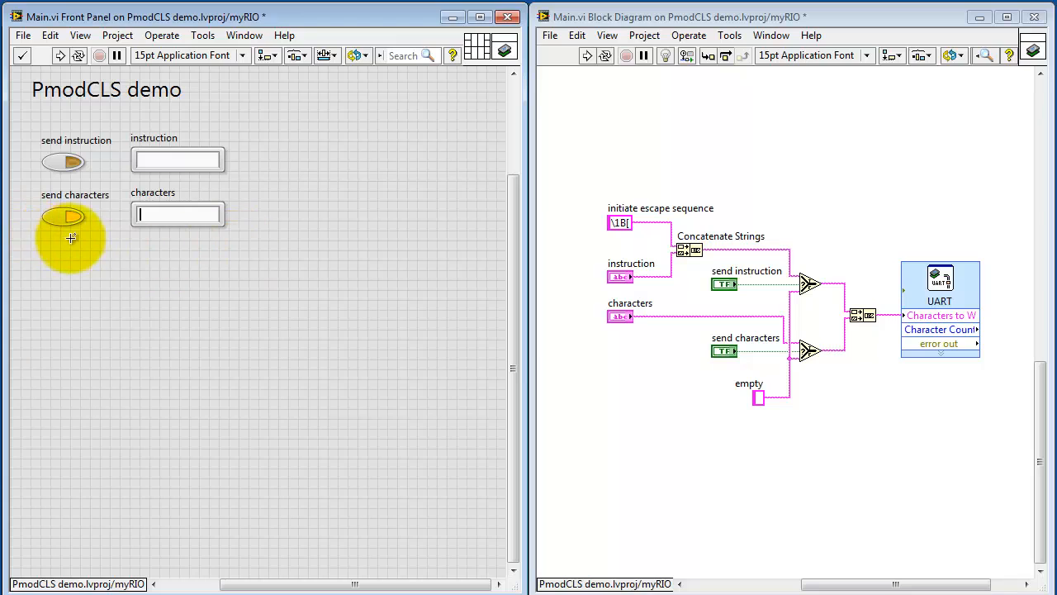
{"action": "mouse_move", "coordinate": [227, 245]}
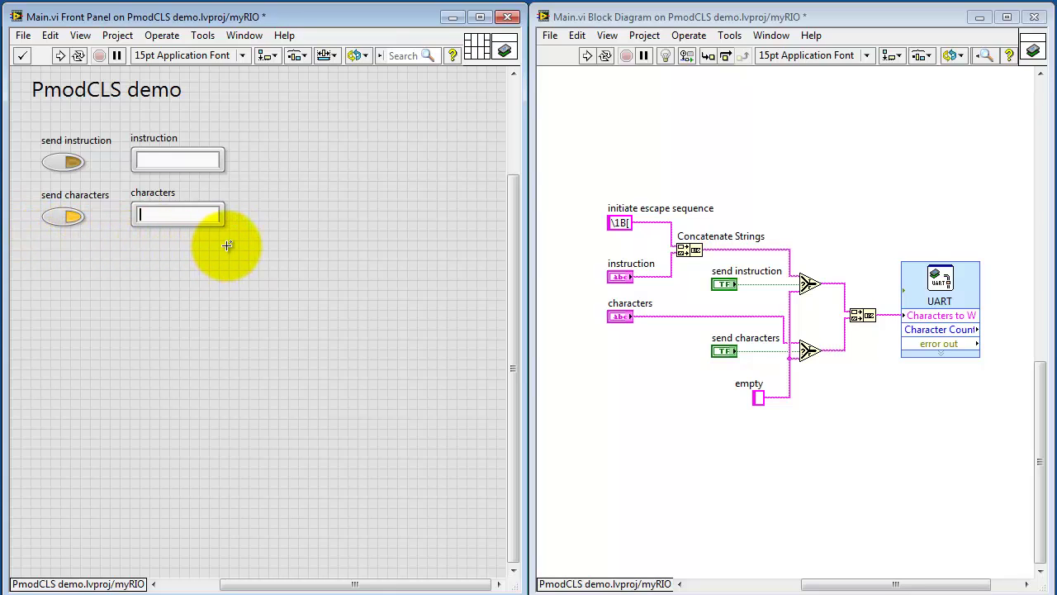
{"action": "mouse_move", "coordinate": [249, 162]}
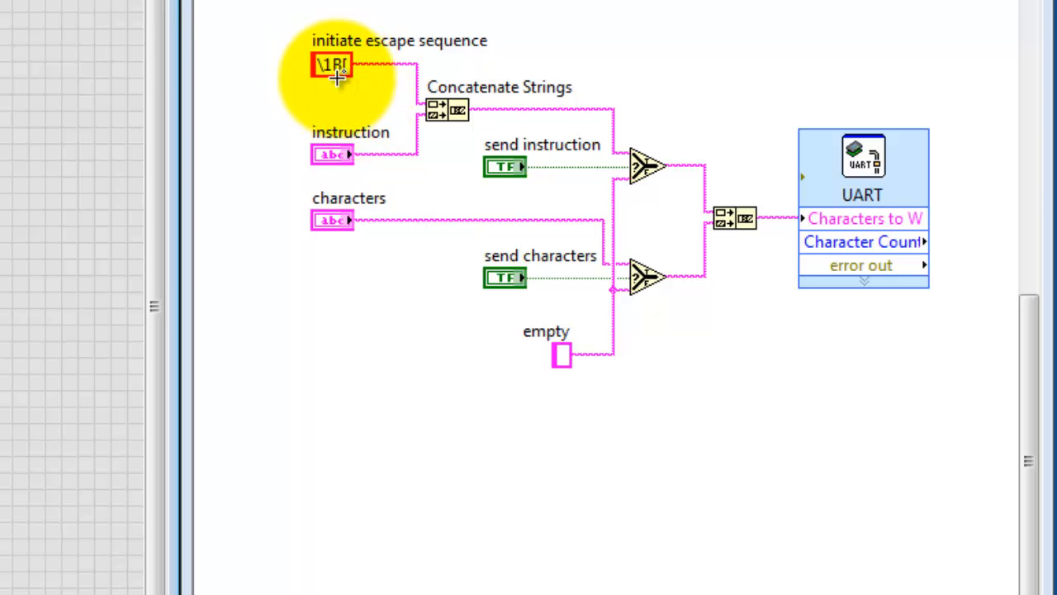
{"action": "right_click", "coordinate": [326, 64]}
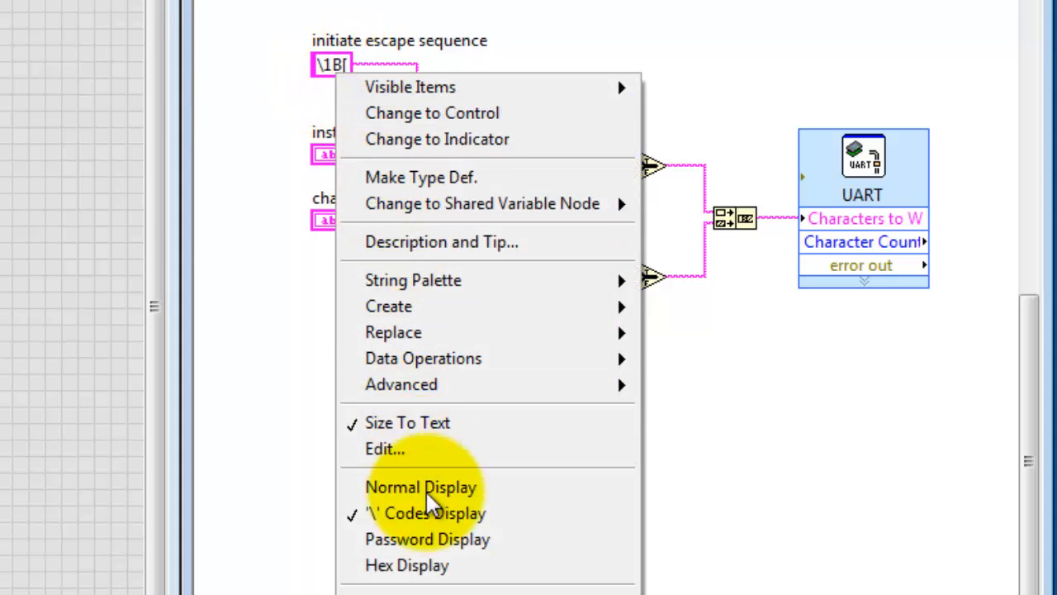
{"action": "left_click", "coordinate": [418, 487]}
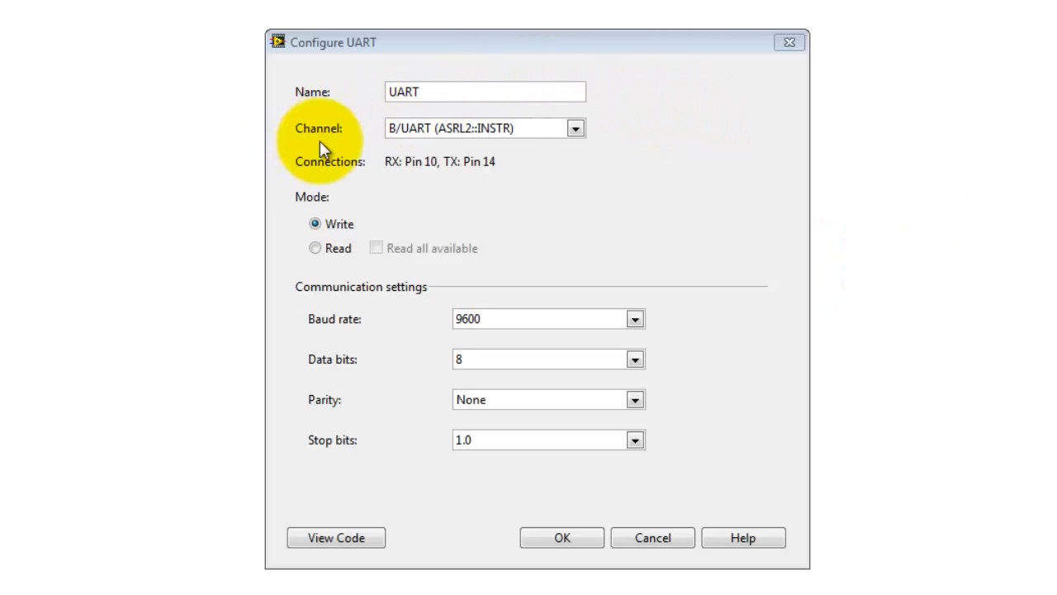
Keep UART channel B/UART, Write mode and 9600 baud, and review the data bits options.
{"action": "left_click", "coordinate": [572, 128]}
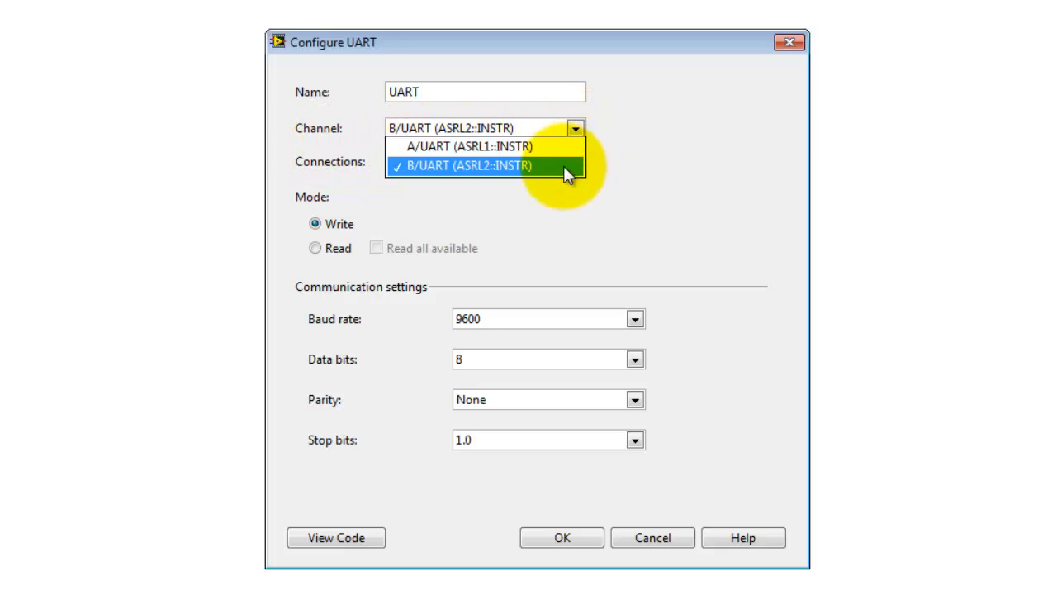
{"action": "left_click", "coordinate": [471, 169]}
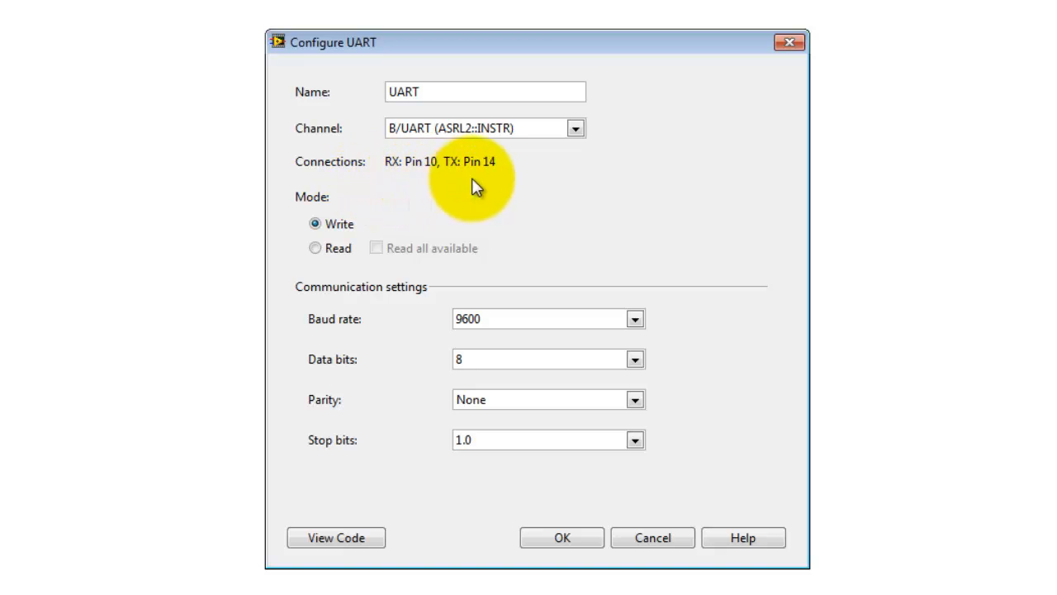
{"action": "mouse_move", "coordinate": [313, 221]}
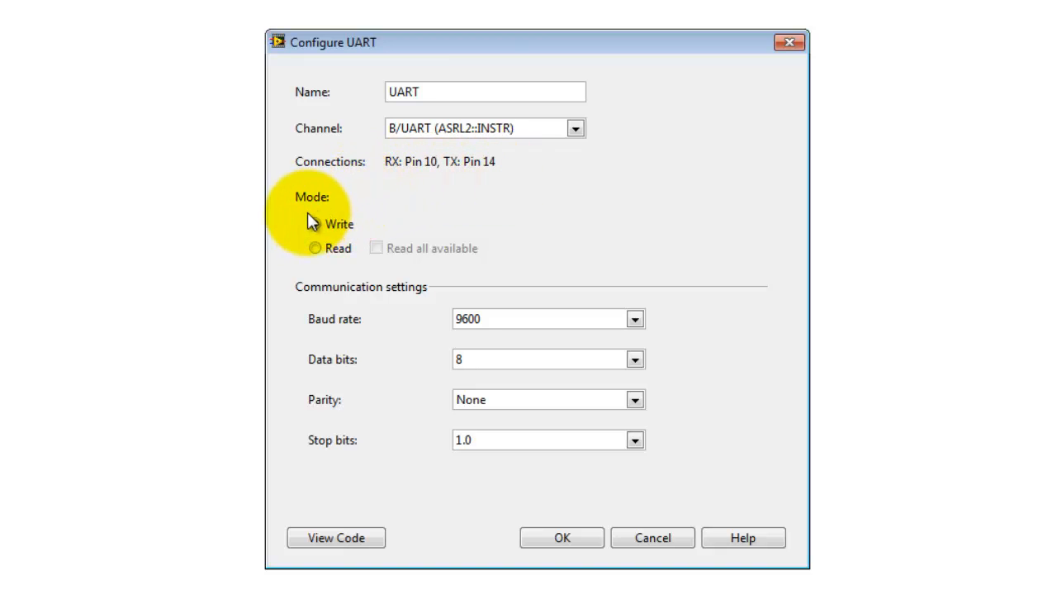
{"action": "left_click", "coordinate": [310, 224]}
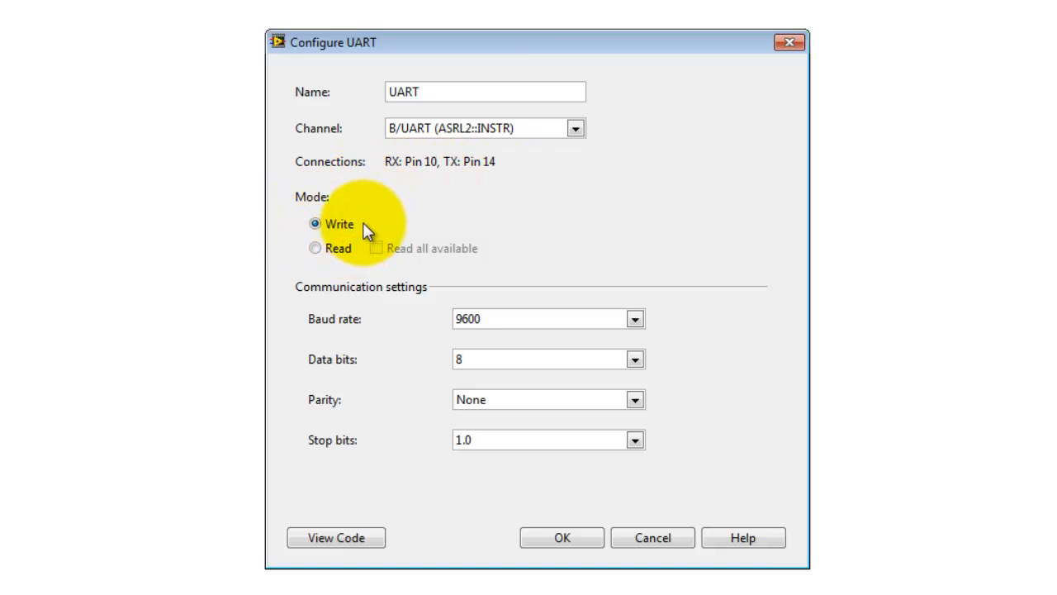
{"action": "mouse_move", "coordinate": [634, 320]}
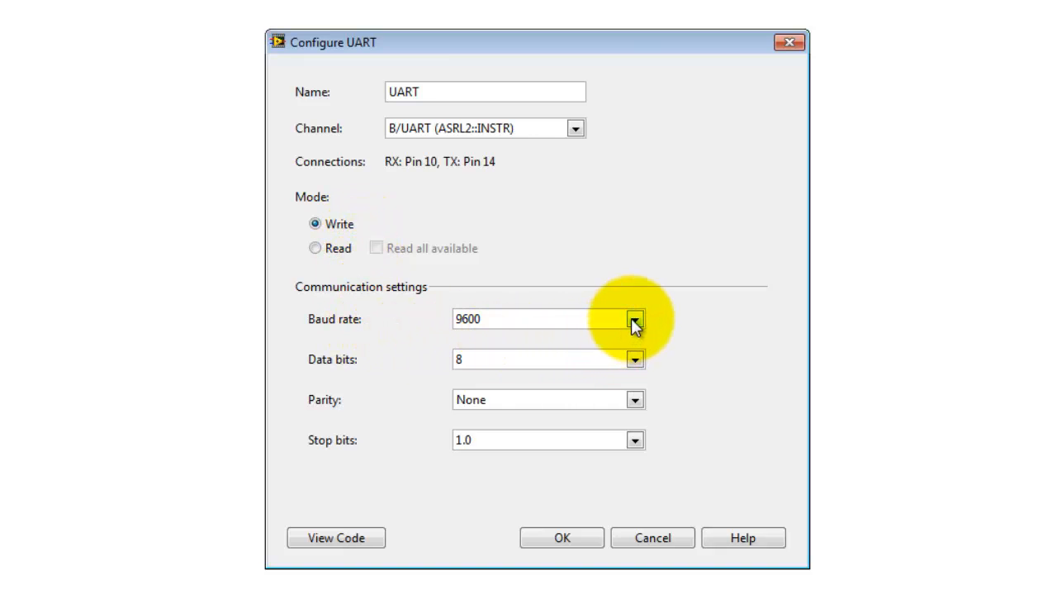
{"action": "left_click", "coordinate": [632, 320]}
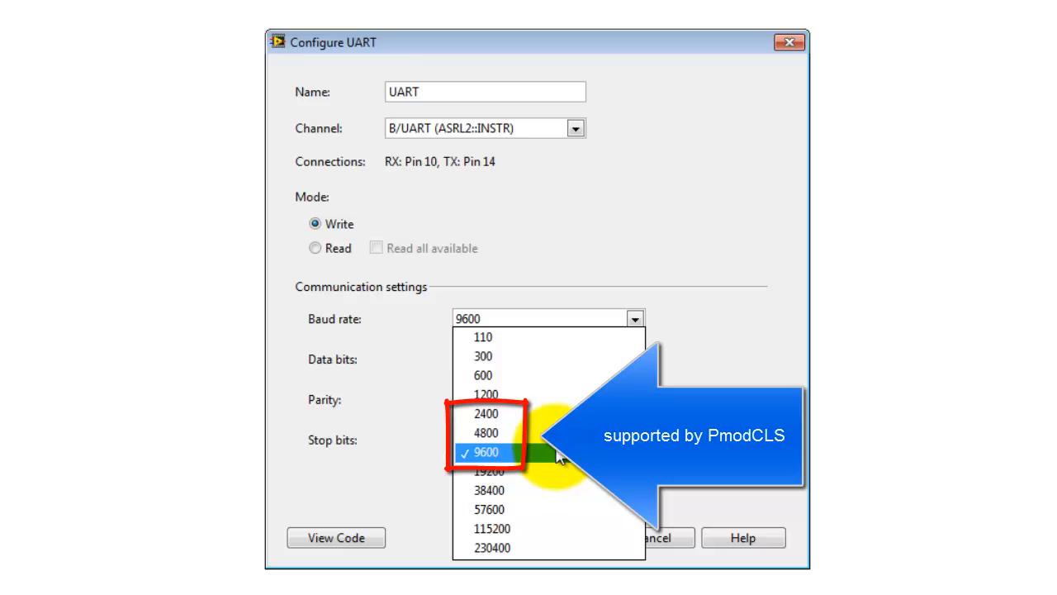
{"action": "left_click", "coordinate": [492, 452]}
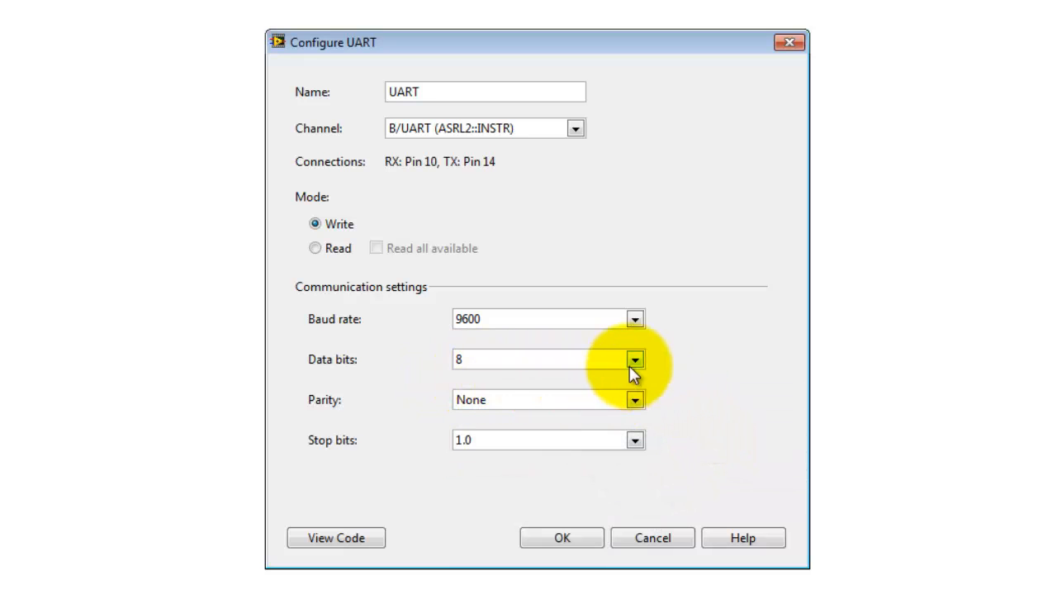
{"action": "left_click", "coordinate": [635, 359]}
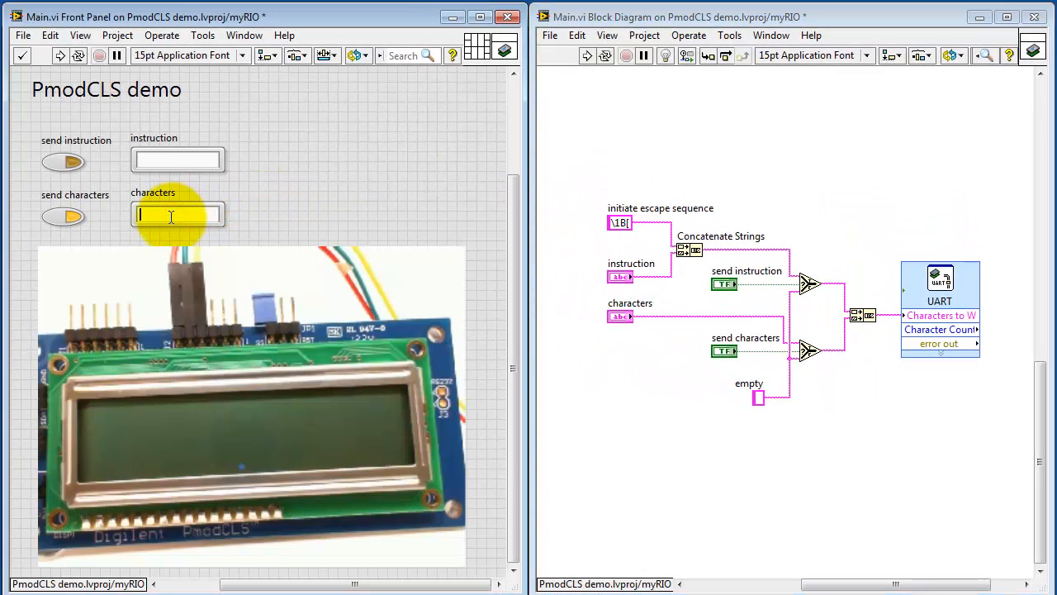
Send the text 'hi, there!' to the PmodCLS display.
{"action": "type", "text": "hi,"}
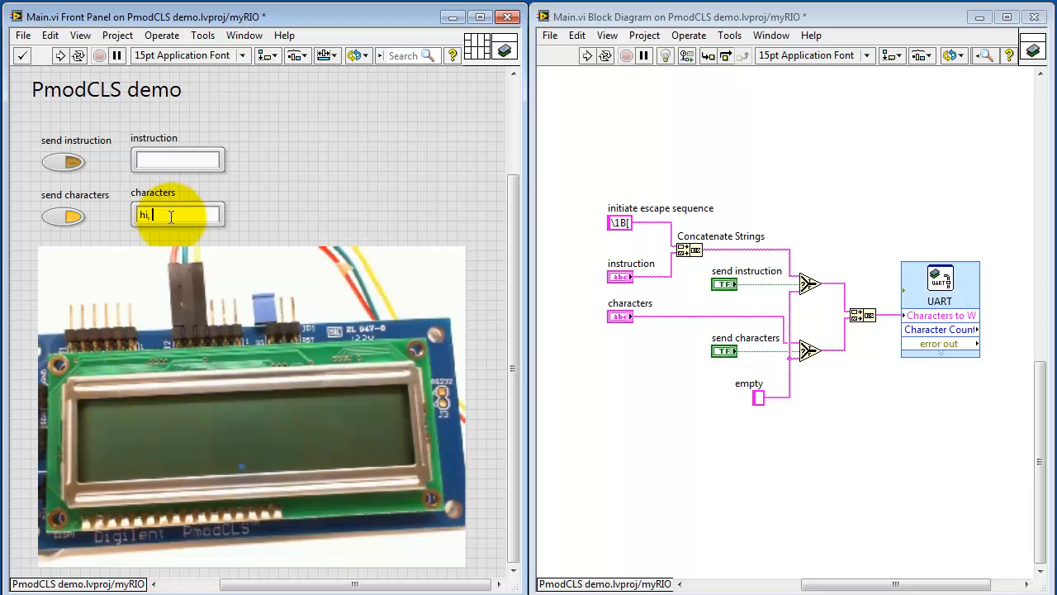
{"action": "type", "text": "there"}
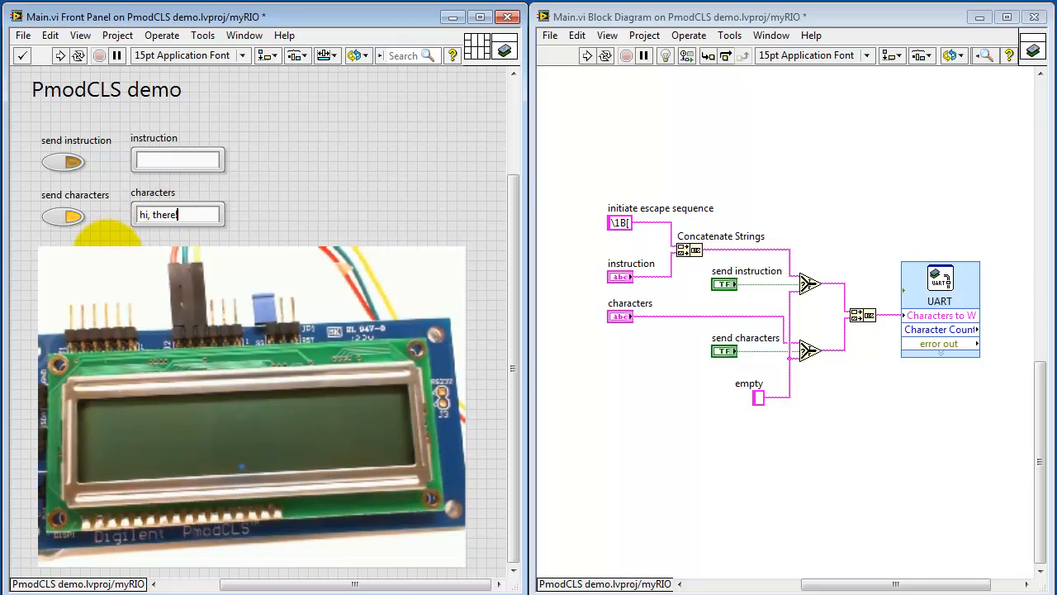
{"action": "left_click", "coordinate": [62, 54]}
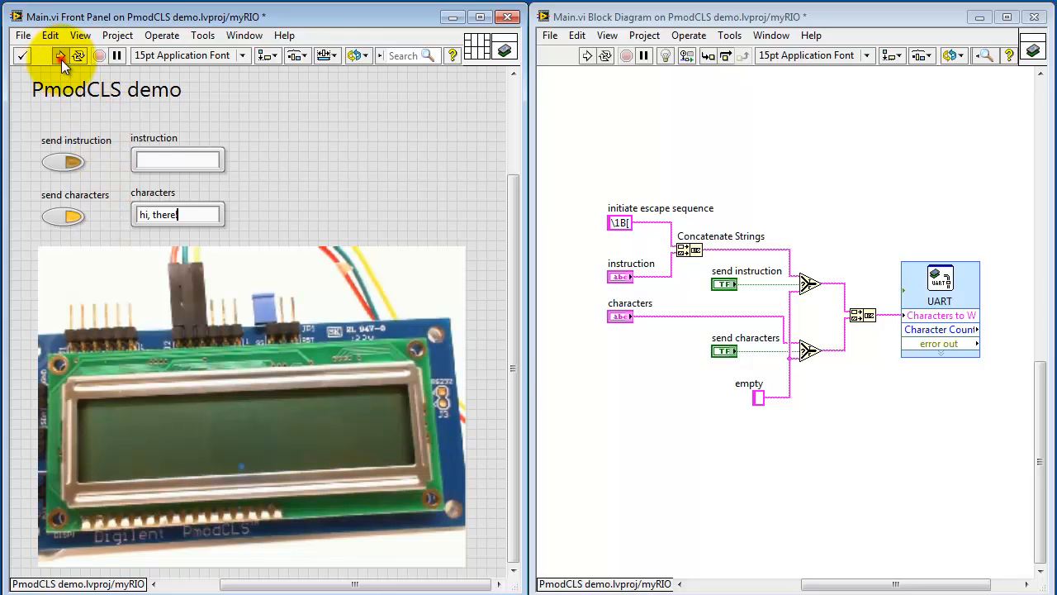
{"action": "left_click", "coordinate": [66, 57]}
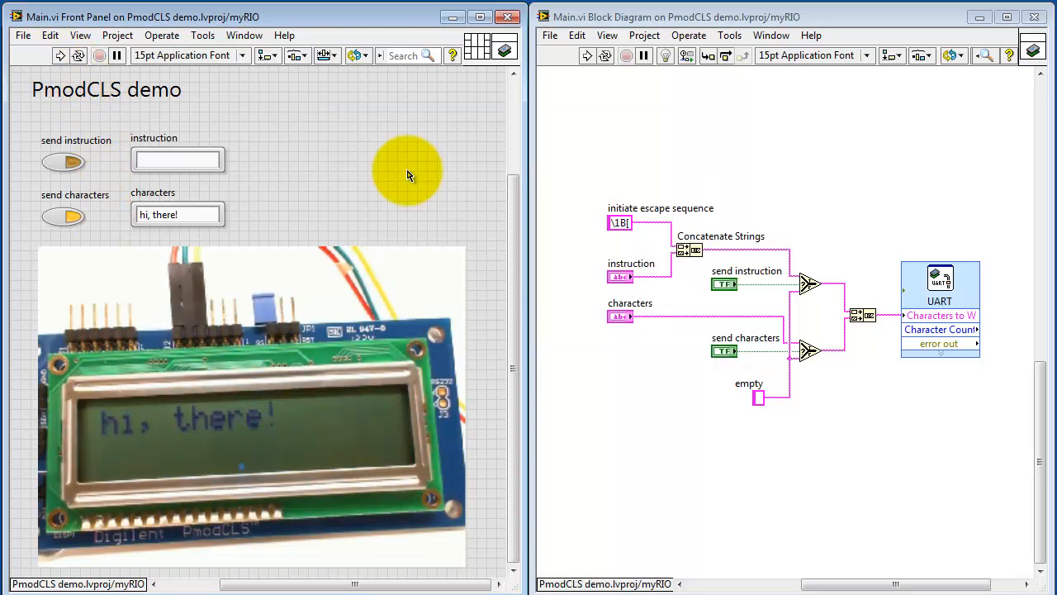
Replace the characters string with ABC and send it repeatedly to the LCD.
{"action": "left_click", "coordinate": [176, 214]}
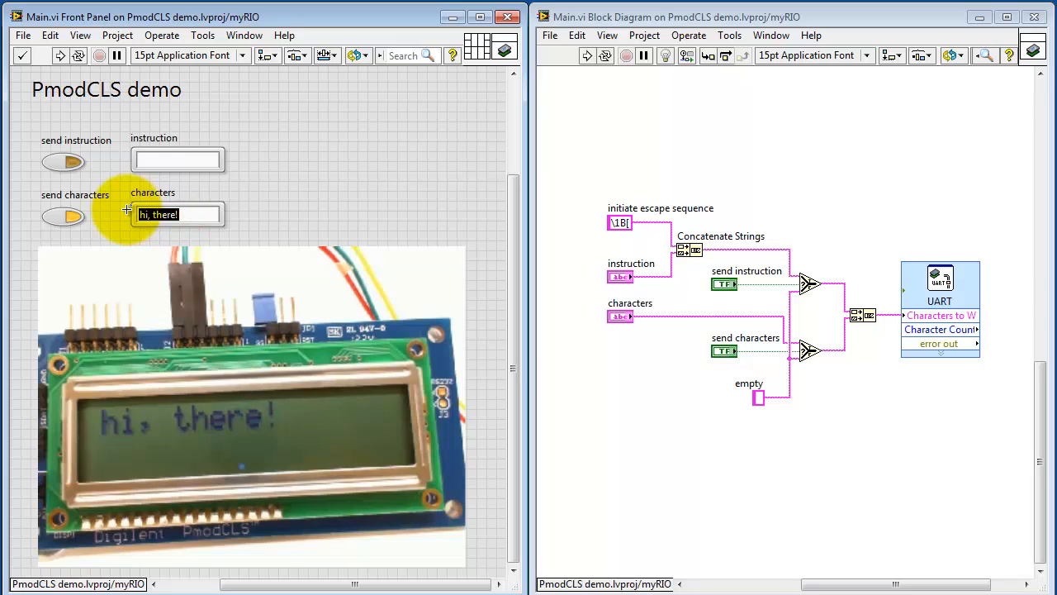
{"action": "type", "text": "ABC"}
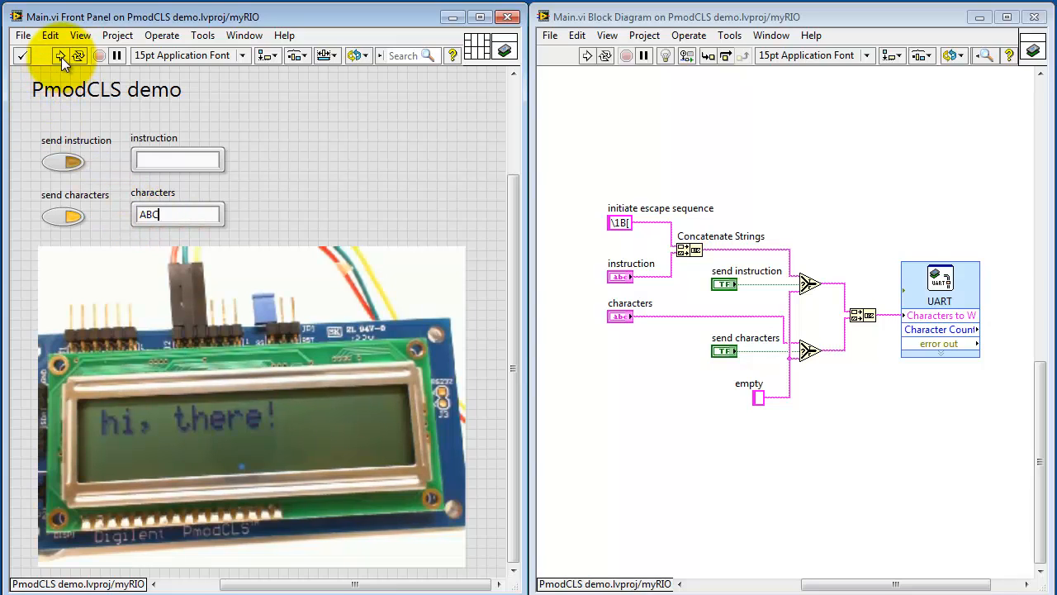
{"action": "left_click", "coordinate": [60, 56]}
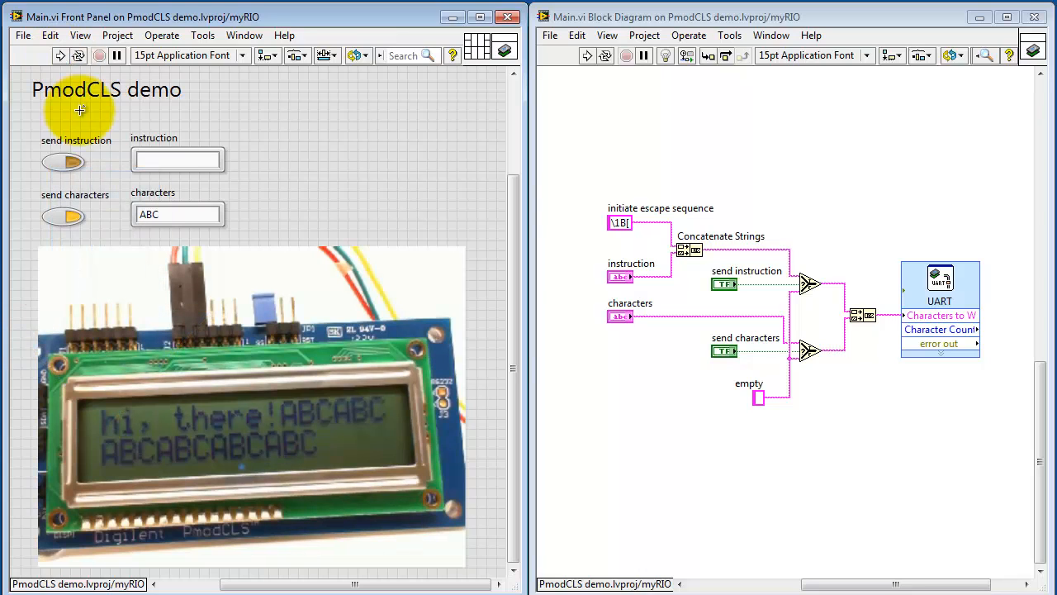
{"action": "left_click", "coordinate": [157, 159]}
{"action": "type", "text": "0h"}
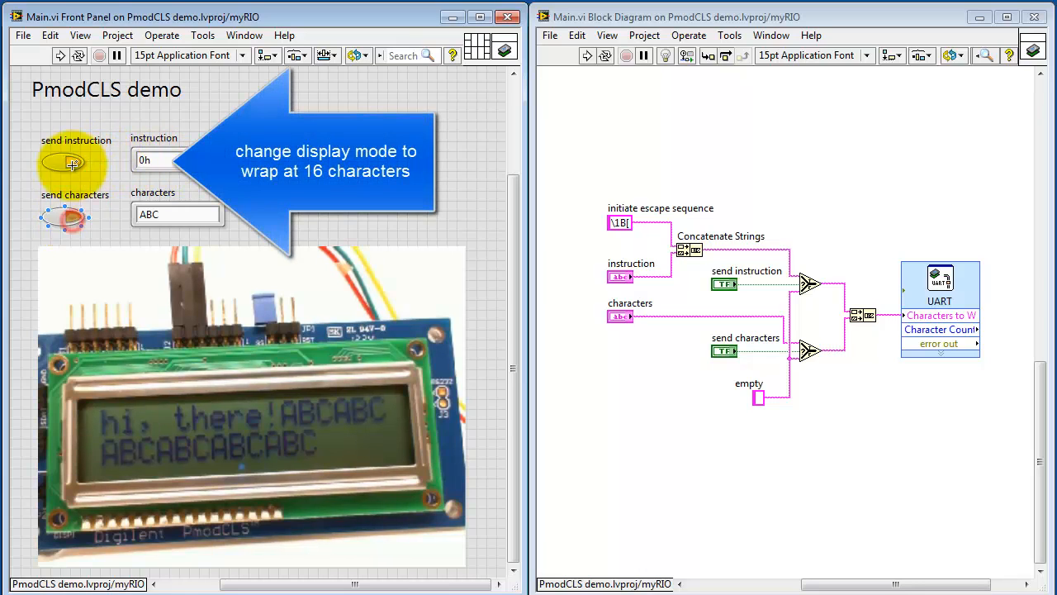
Apply the 0h wrap display mode, then deploy and send abcdef text filling both lines.
{"action": "left_click", "coordinate": [57, 55]}
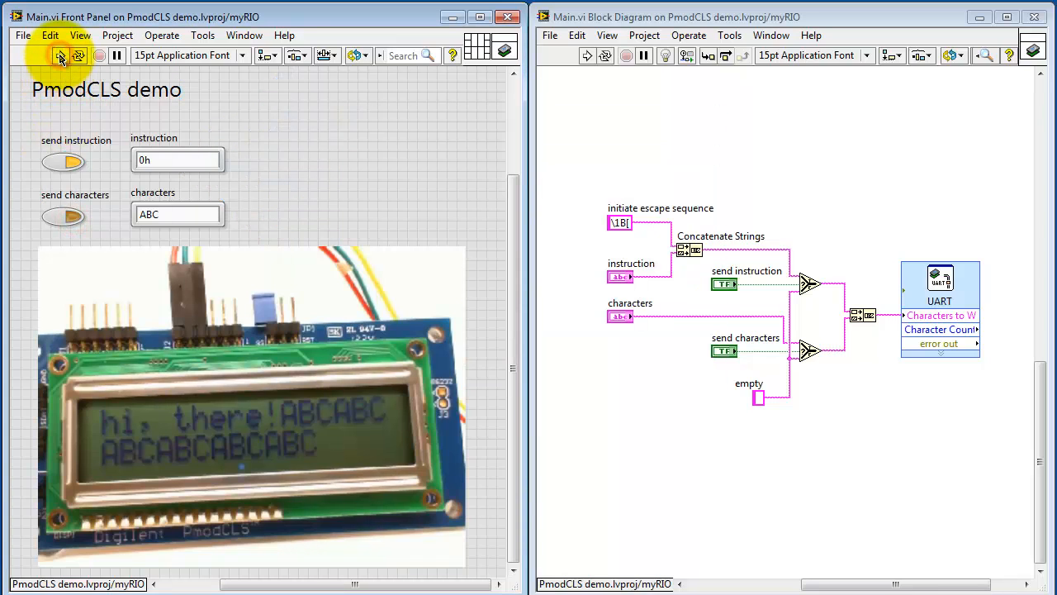
{"action": "left_click", "coordinate": [66, 217]}
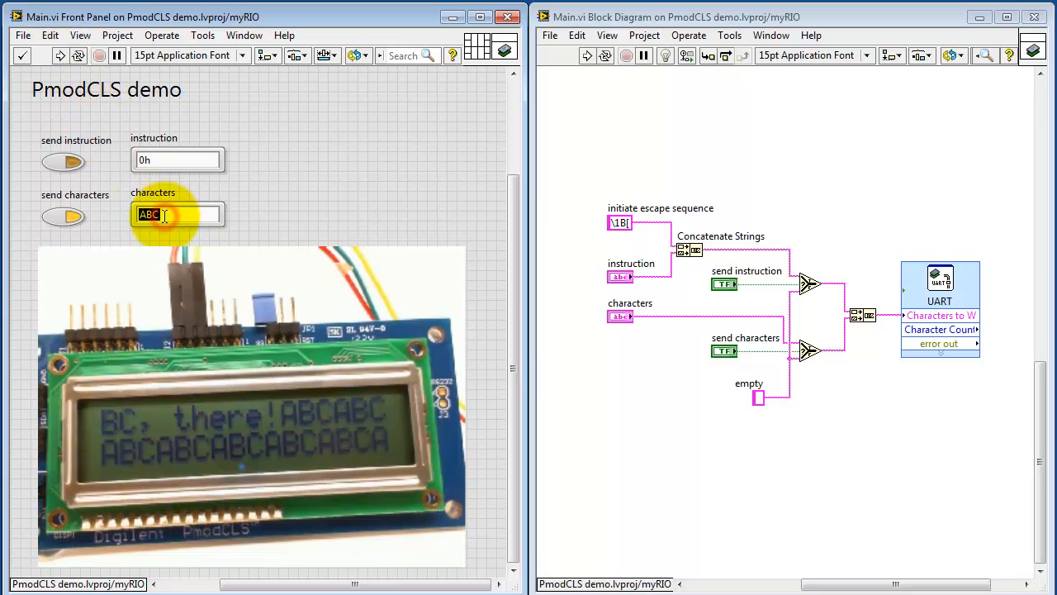
{"action": "type", "text": "abcdef"}
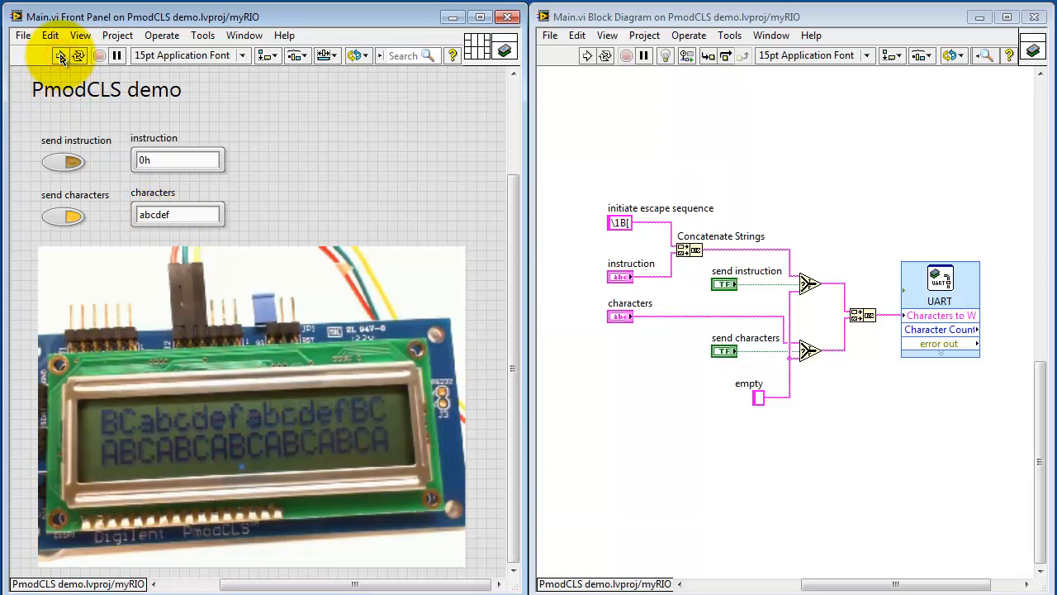
{"action": "left_click", "coordinate": [61, 55]}
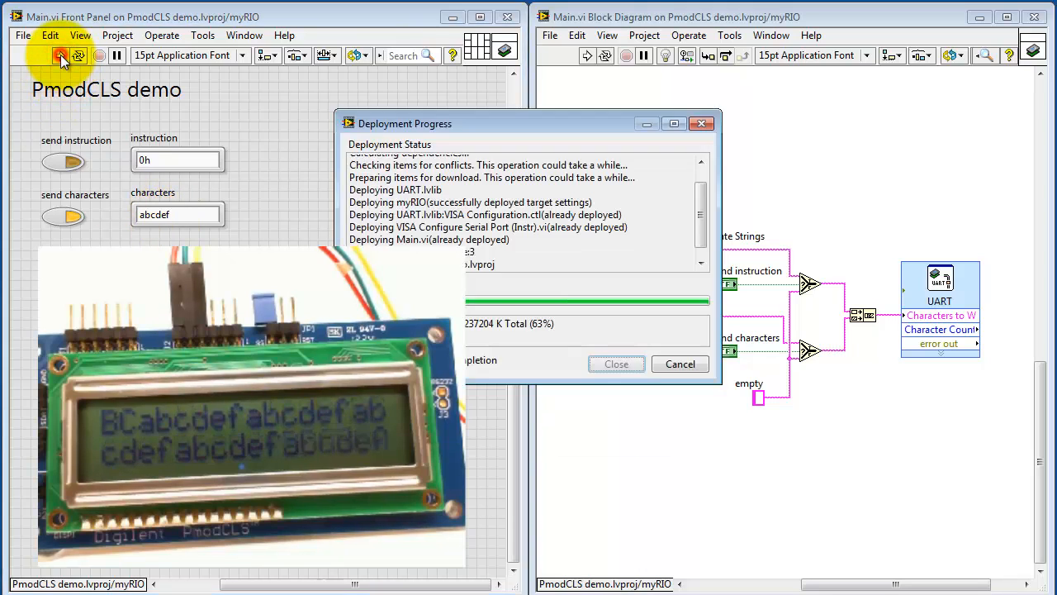
{"action": "left_click", "coordinate": [616, 363]}
{"action": "type", "text": "1c"}
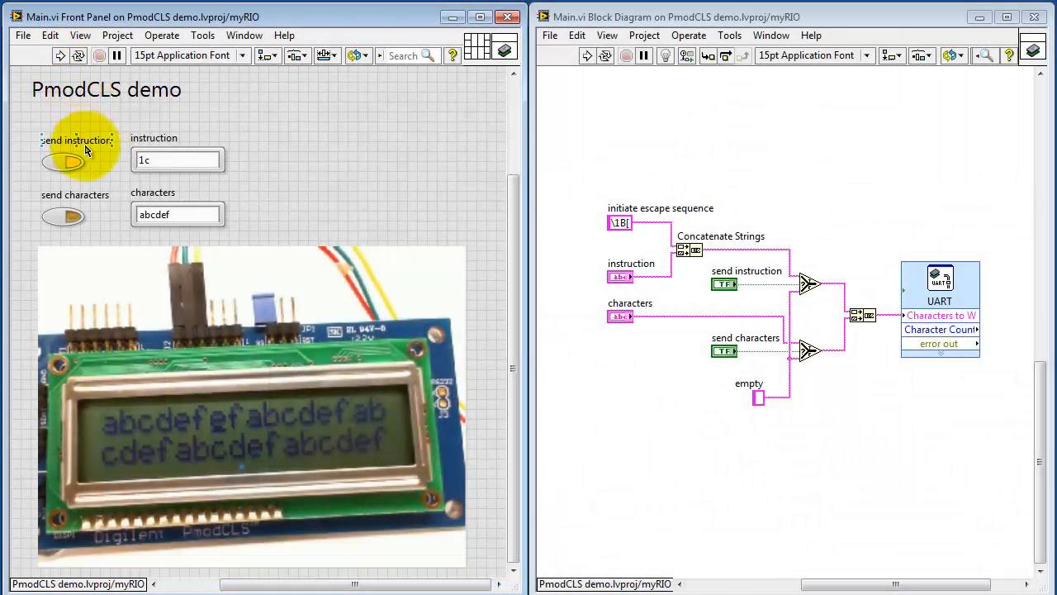
Enable instruction sending and send 2c to show a block cursor on line one.
{"action": "left_click", "coordinate": [149, 159]}
{"action": "type", "text": "2"}
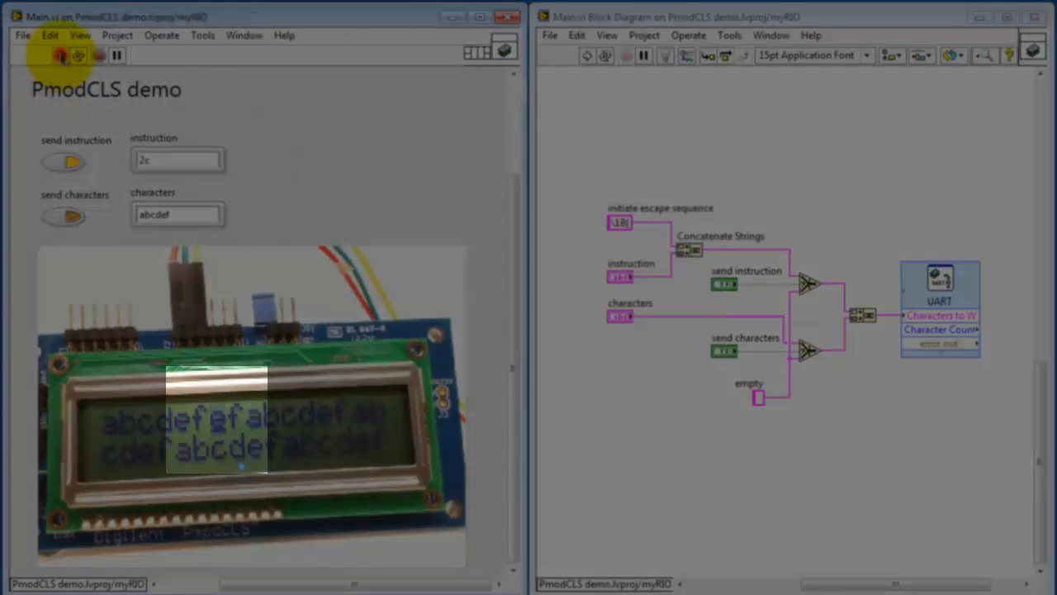
{"action": "left_click", "coordinate": [59, 57]}
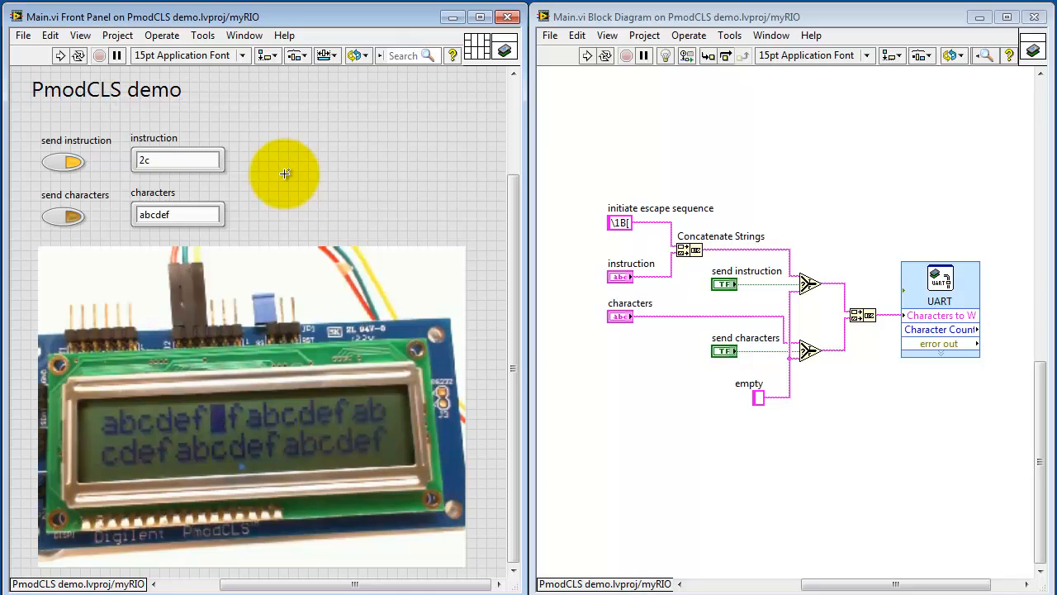
Send the 1A then 3A instructions to scroll the LCD text right.
{"action": "left_click", "coordinate": [165, 158]}
{"action": "type", "text": "1A"}
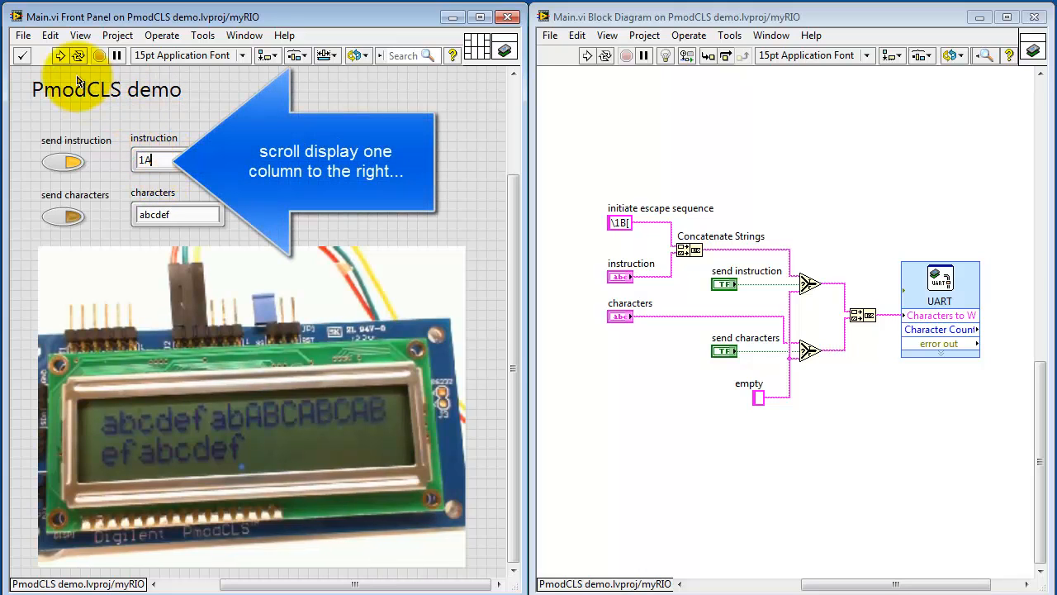
{"action": "left_click", "coordinate": [56, 56]}
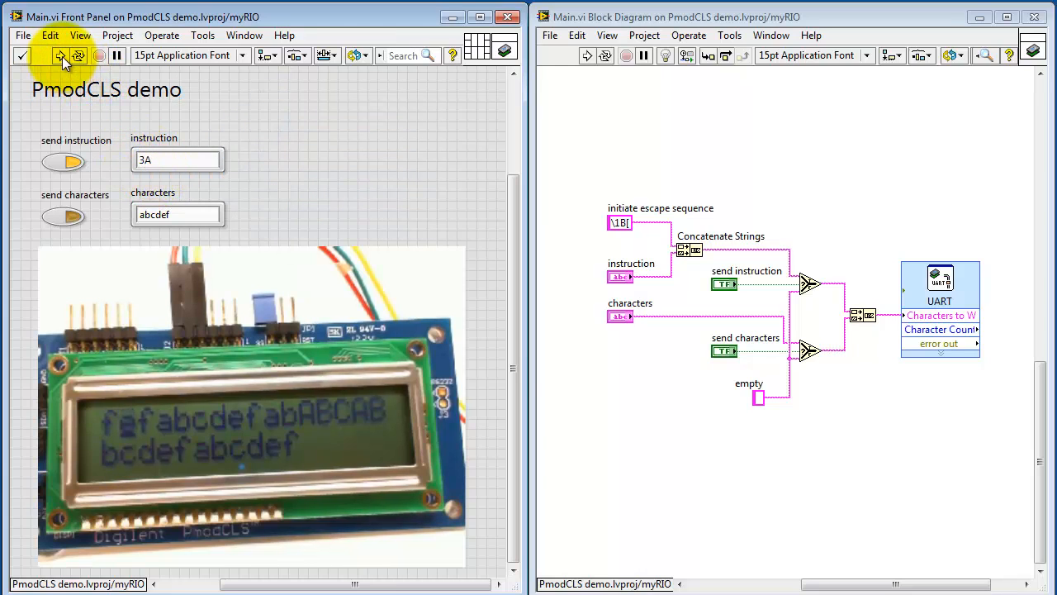
{"action": "left_click", "coordinate": [61, 55]}
{"action": "type", "text": "0"}
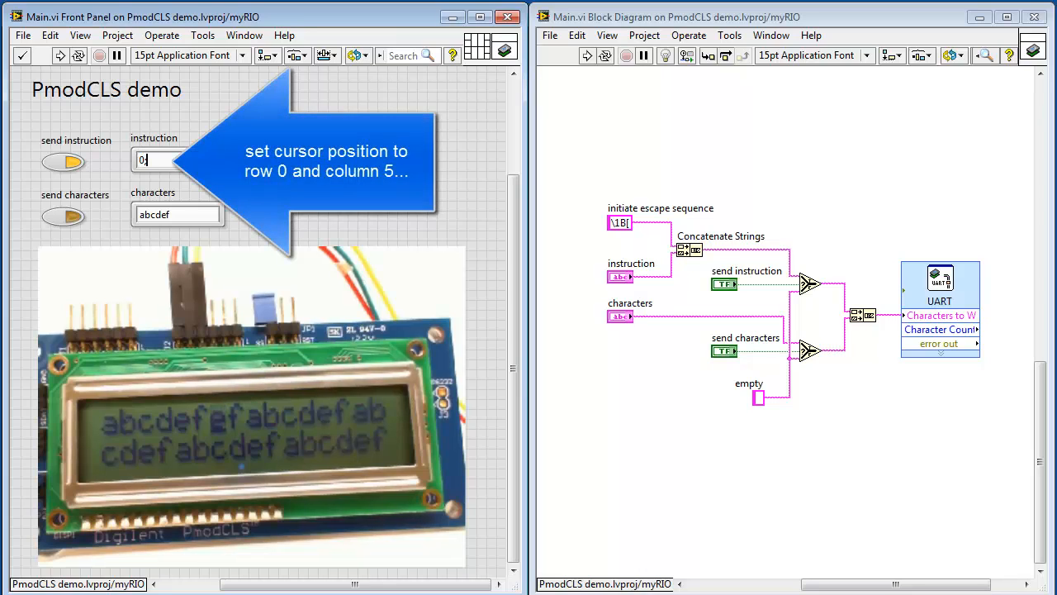
Send 0;5H, then 1;2H to position the LCD cursor.
{"action": "type", "text": ";5H"}
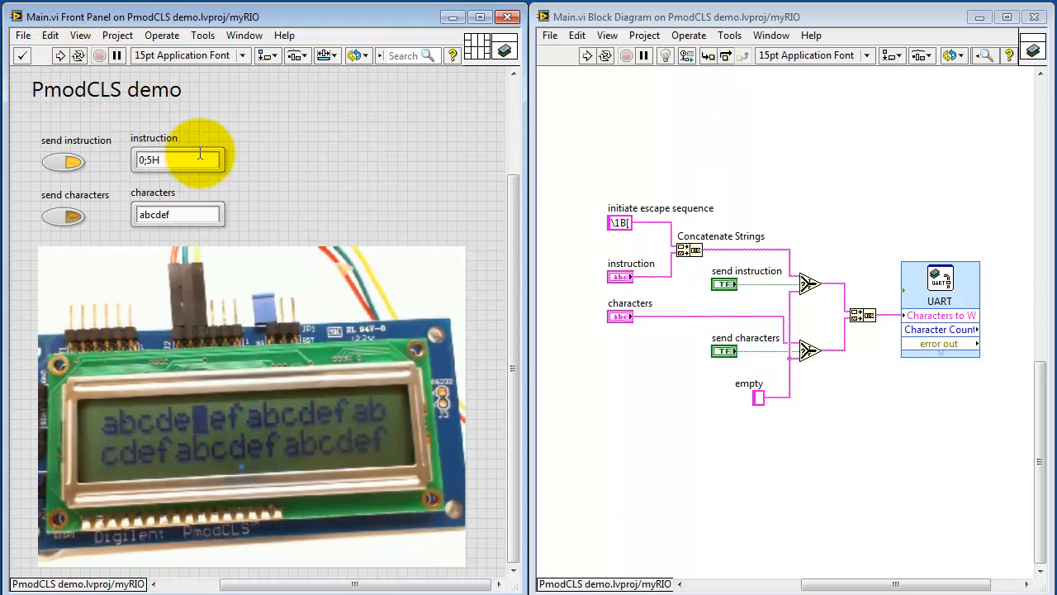
{"action": "type", "text": "0;10H"}
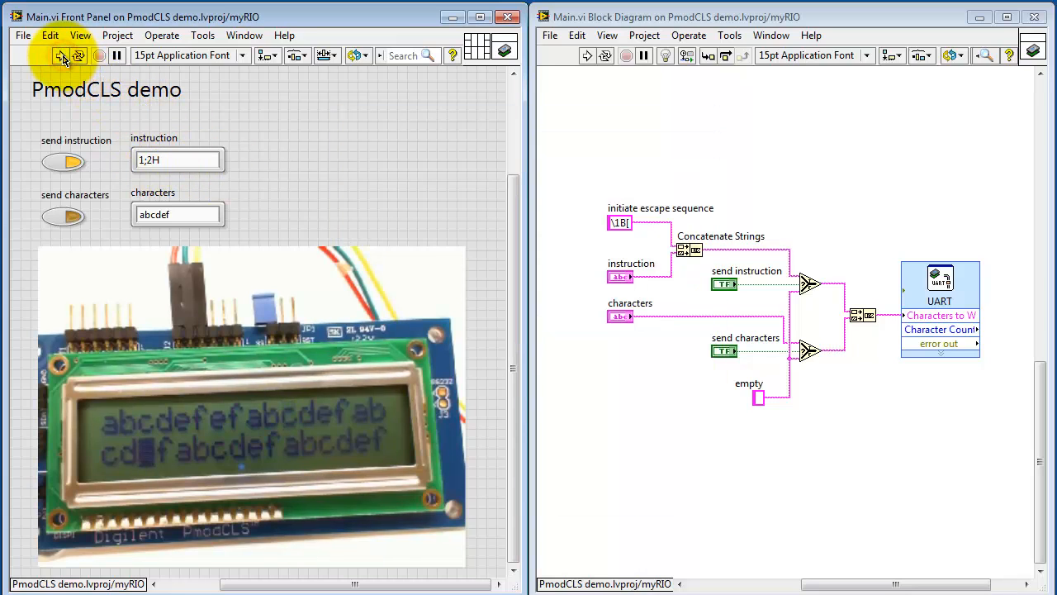
{"action": "left_click", "coordinate": [174, 159]}
{"action": "type", "text": "s"}
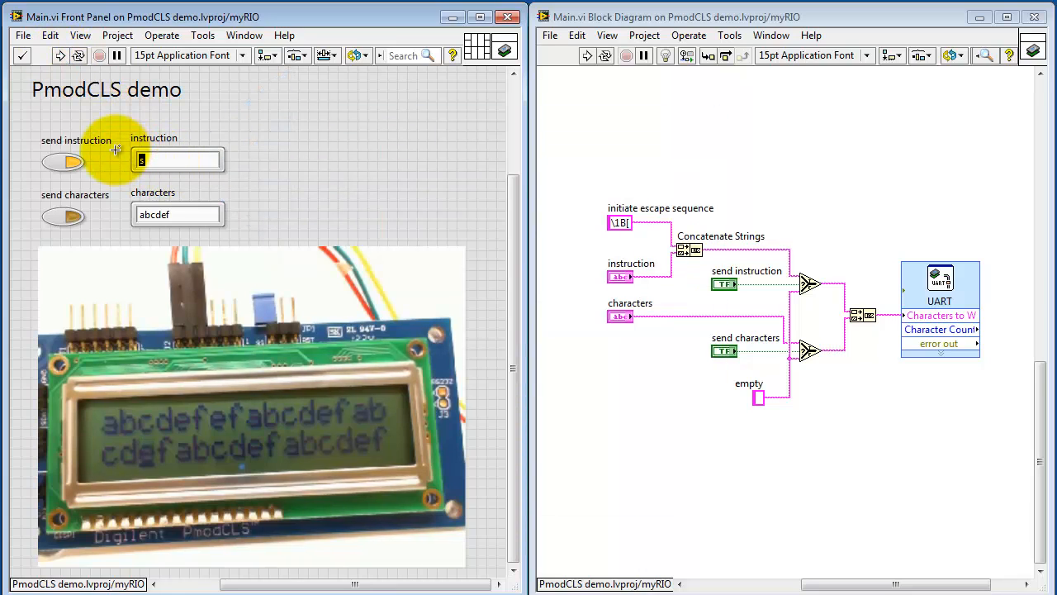
Send 0;9H to jump the cursor, then u to restore its saved position.
{"action": "type", "text": "0;9H"}
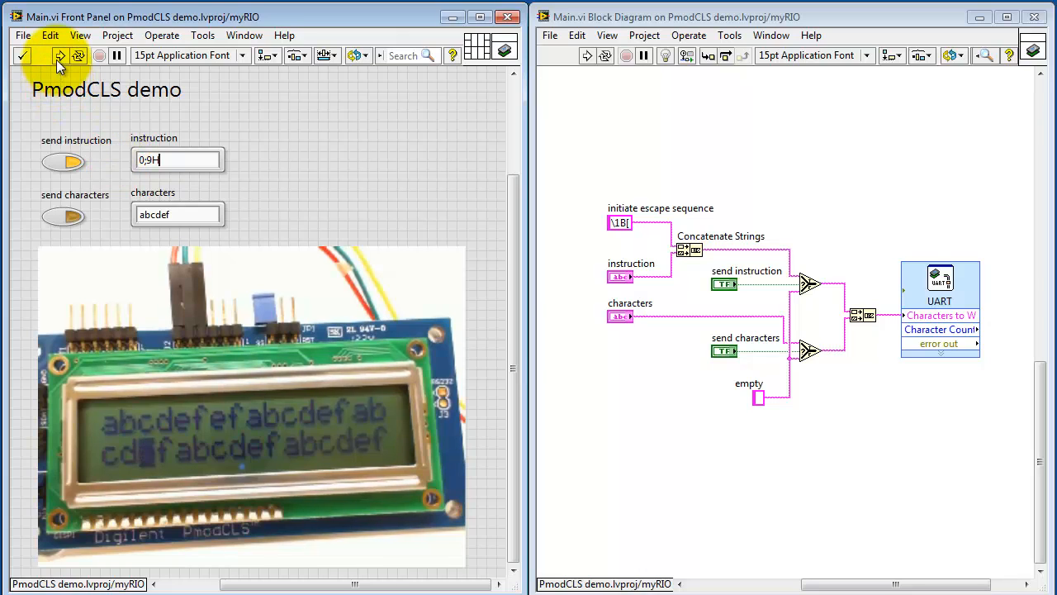
{"action": "left_click", "coordinate": [179, 159]}
{"action": "type", "text": "u"}
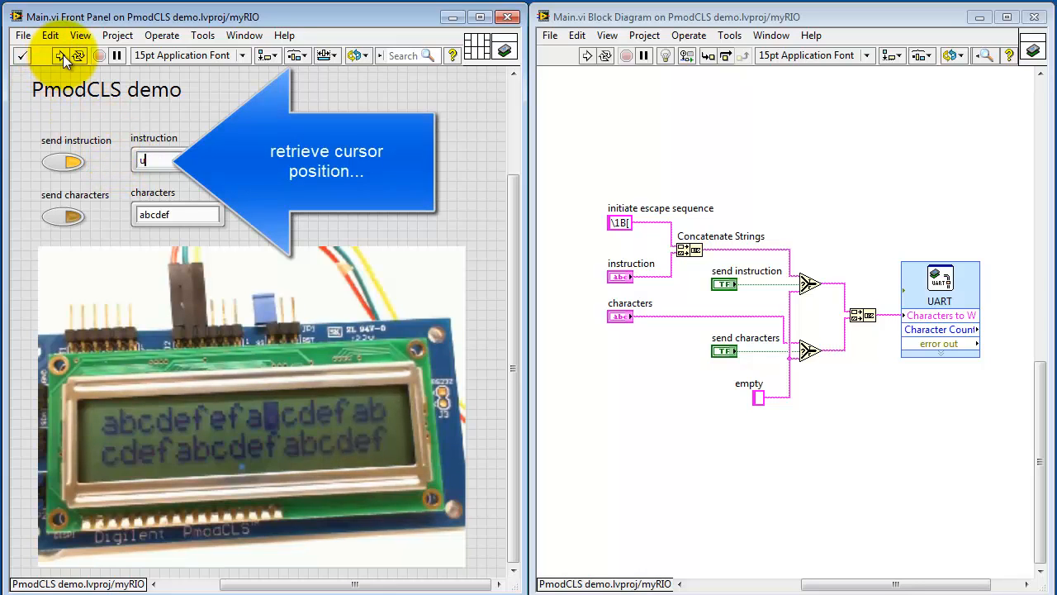
{"action": "left_click", "coordinate": [62, 56]}
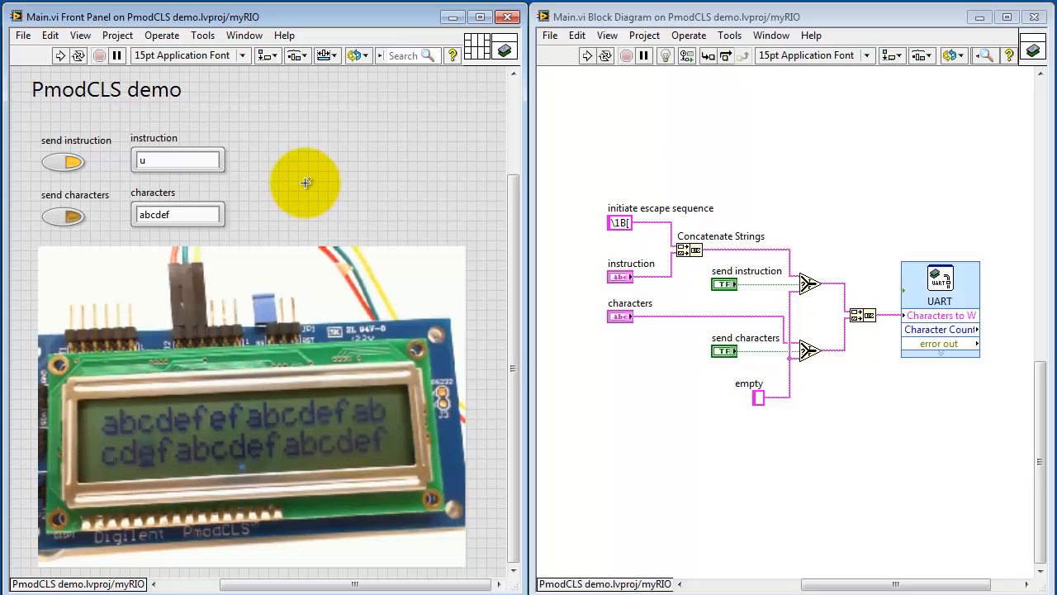
{"action": "left_click", "coordinate": [176, 159]}
{"action": "type", "text": "0e"}
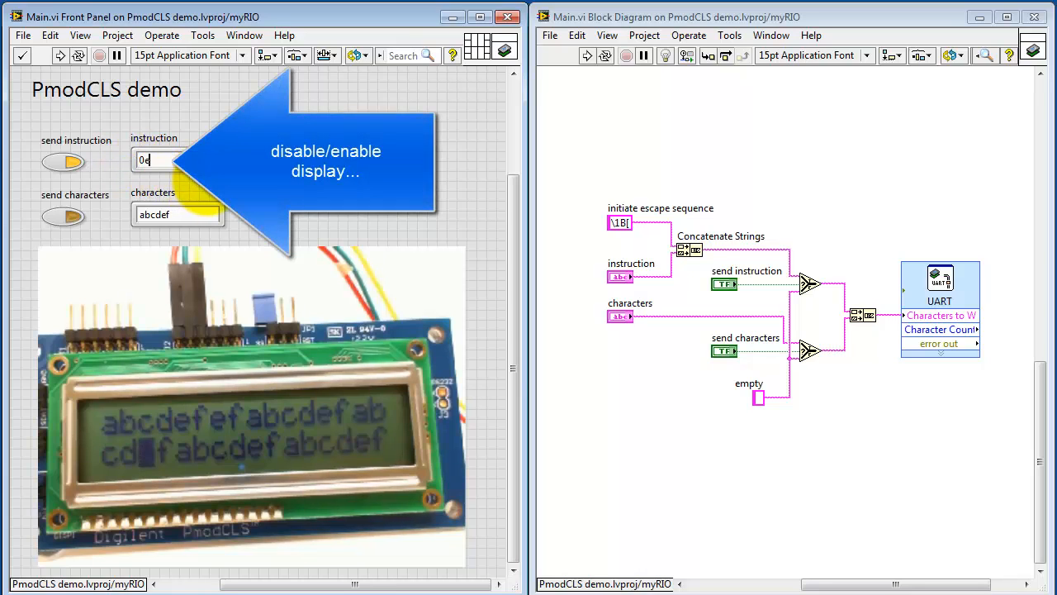
Send 0e and 1e to toggle the display, j to clear and home, then * to reset.
{"action": "left_click", "coordinate": [58, 55]}
{"action": "type", "text": "1"}
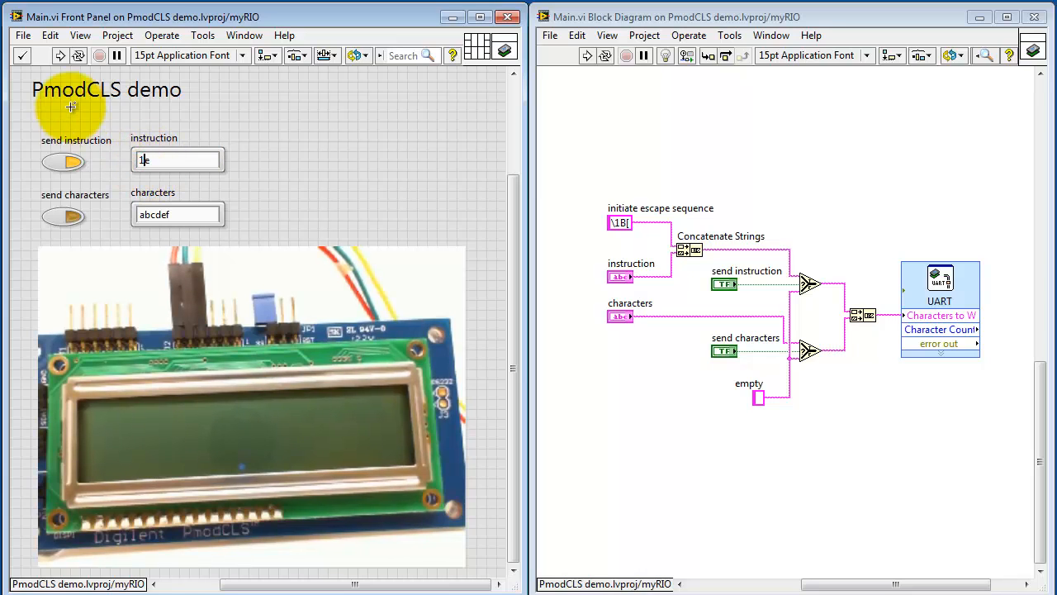
{"action": "left_click", "coordinate": [62, 55]}
{"action": "type", "text": "j"}
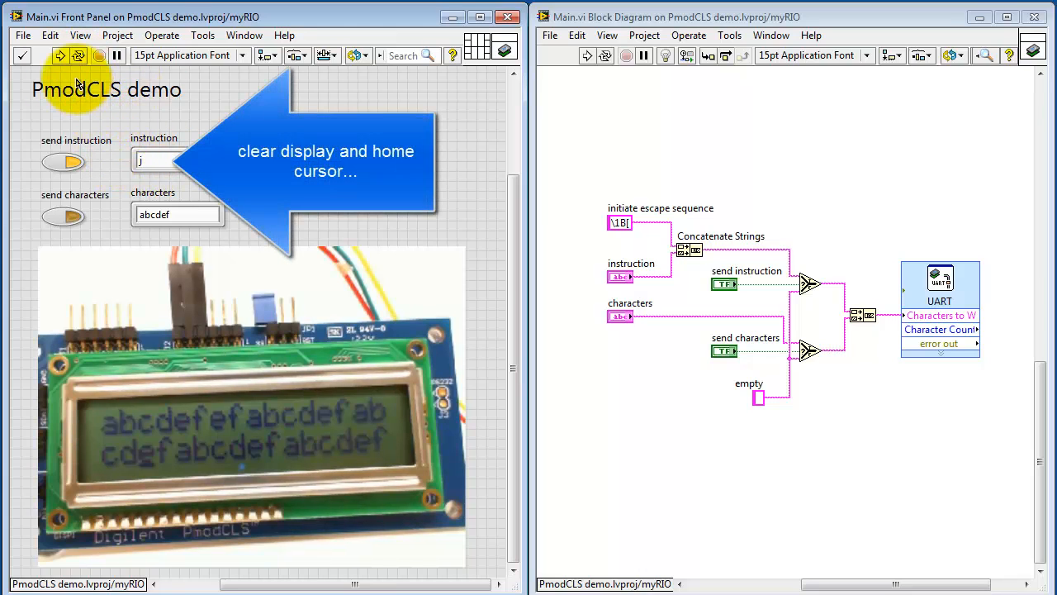
{"action": "left_click", "coordinate": [61, 55]}
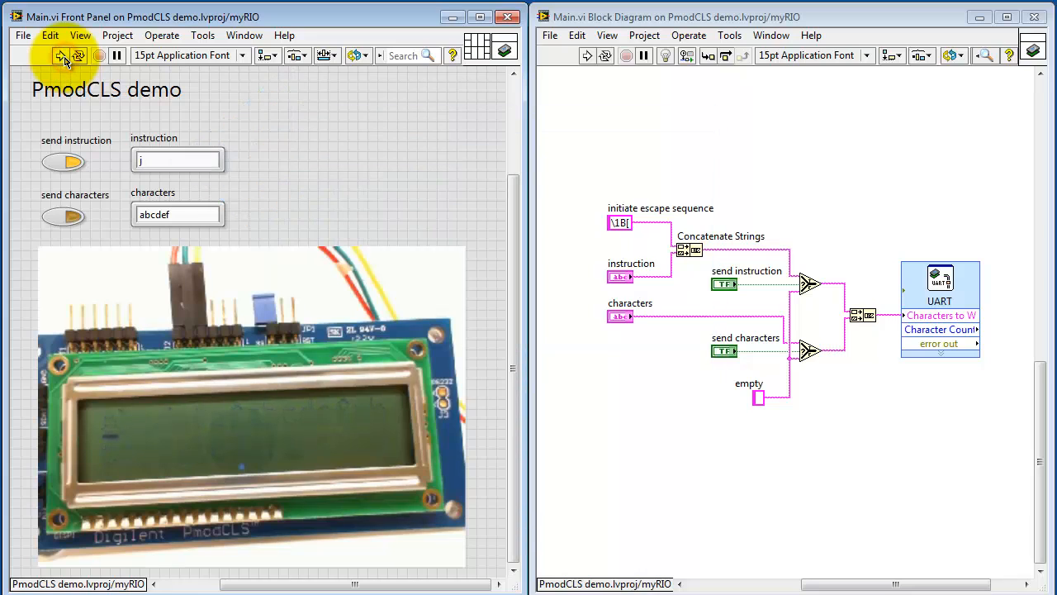
{"action": "left_click", "coordinate": [178, 215]}
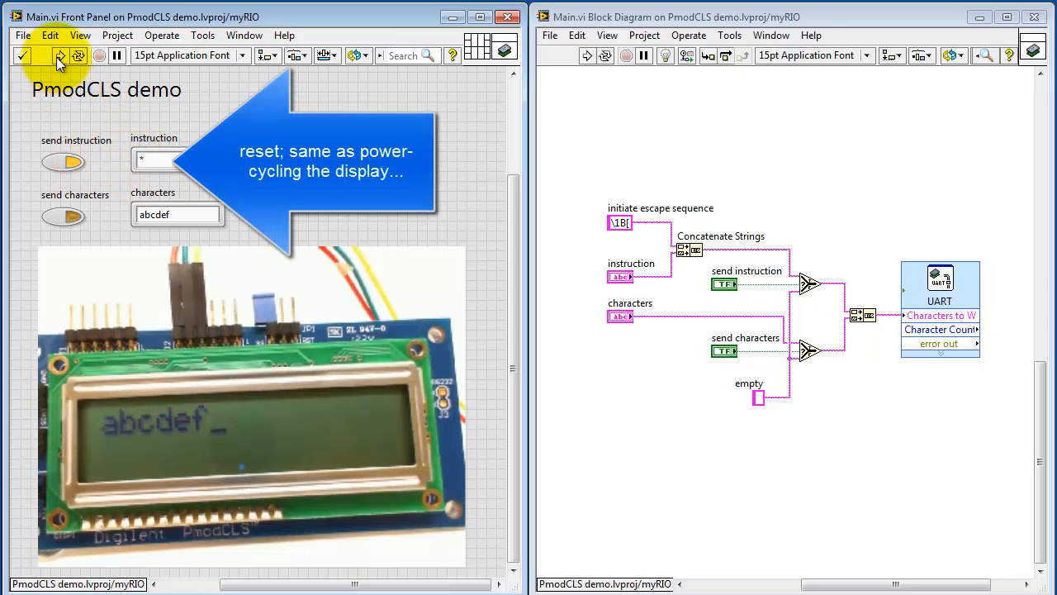
{"action": "left_click", "coordinate": [57, 55]}
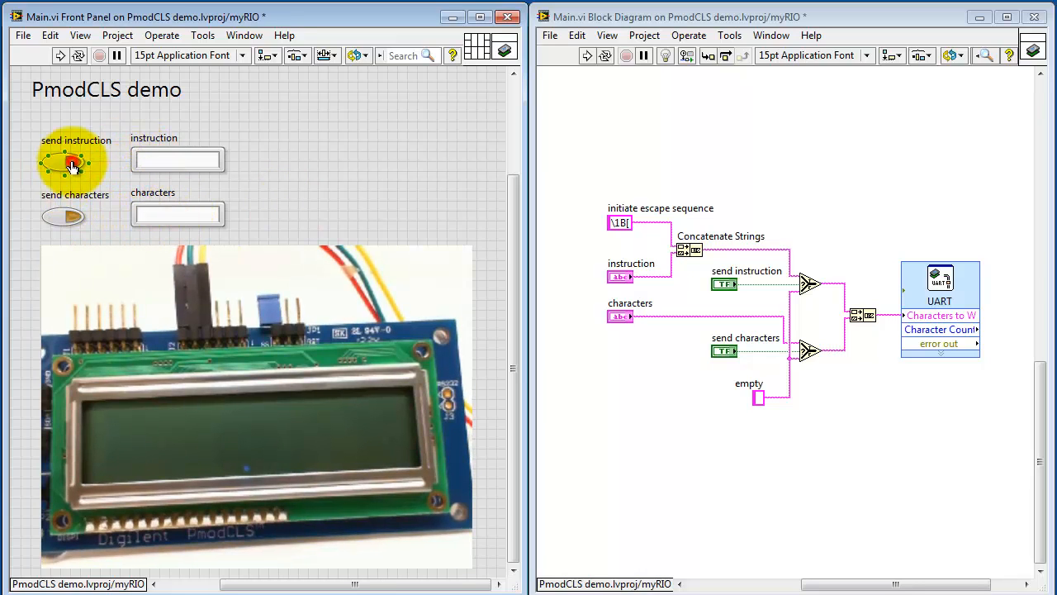
Set the characters string control to '\' Codes Display.
{"action": "left_click", "coordinate": [166, 215]}
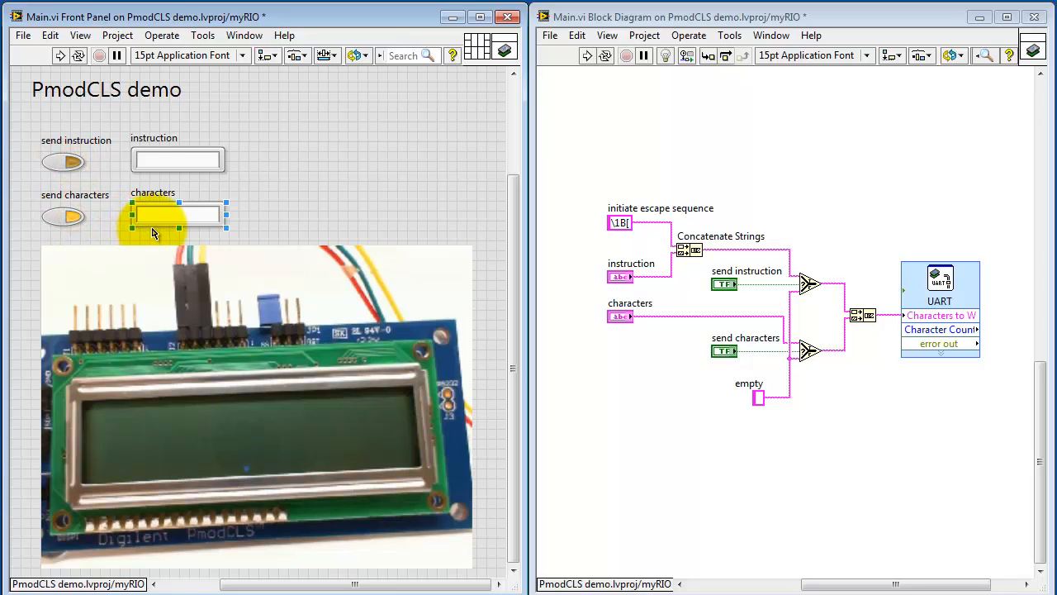
{"action": "right_click", "coordinate": [153, 231]}
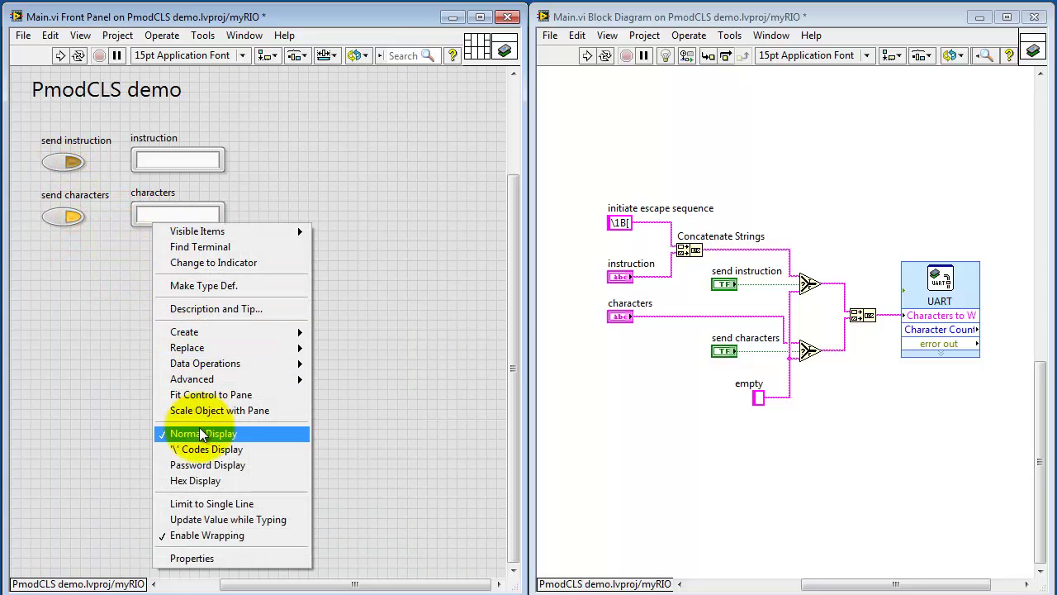
{"action": "left_click", "coordinate": [203, 434]}
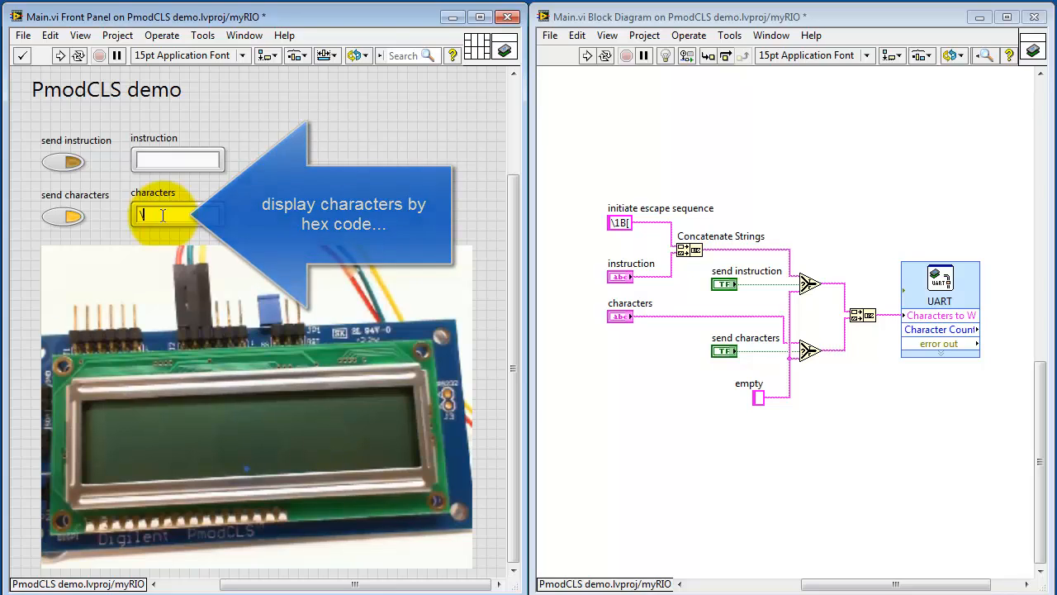
Send the hex codes \35, \48, \7E and \7F over UART to the LCD.
{"action": "type", "text": "\\35"}
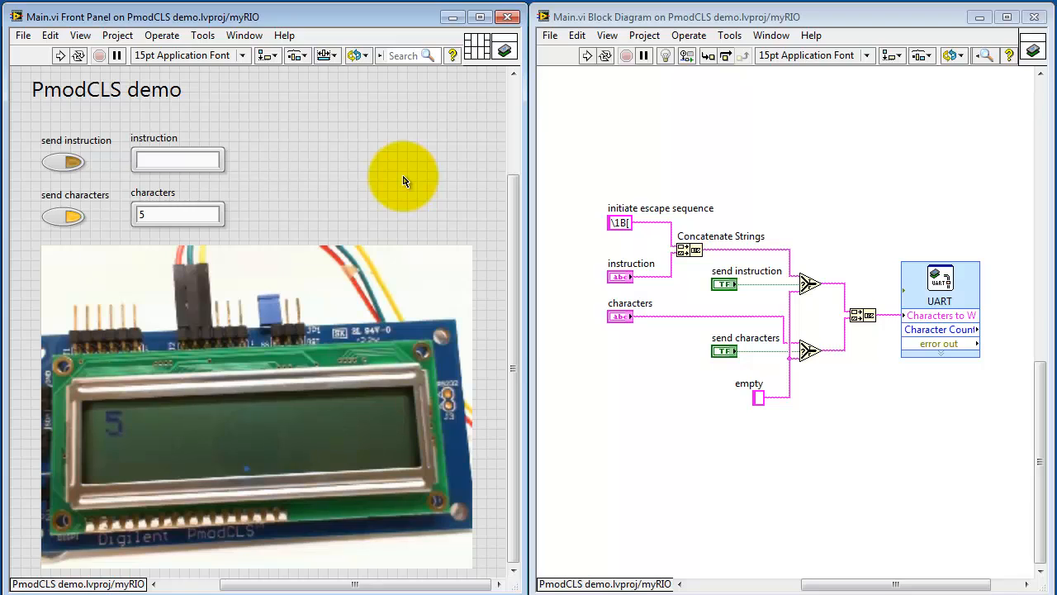
{"action": "left_click", "coordinate": [165, 214]}
{"action": "type", "text": "\\"}
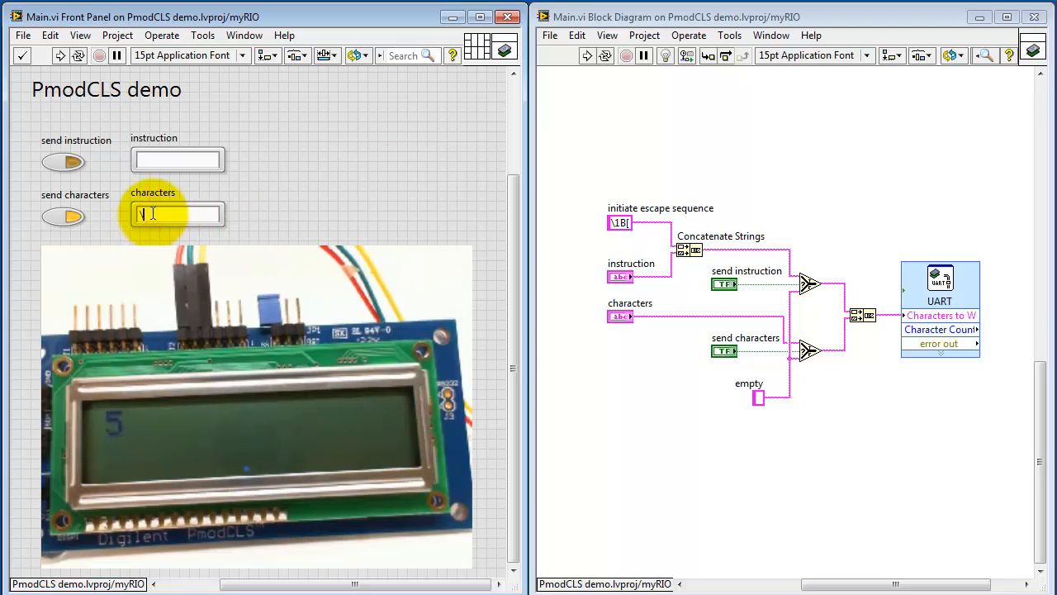
{"action": "type", "text": "4"}
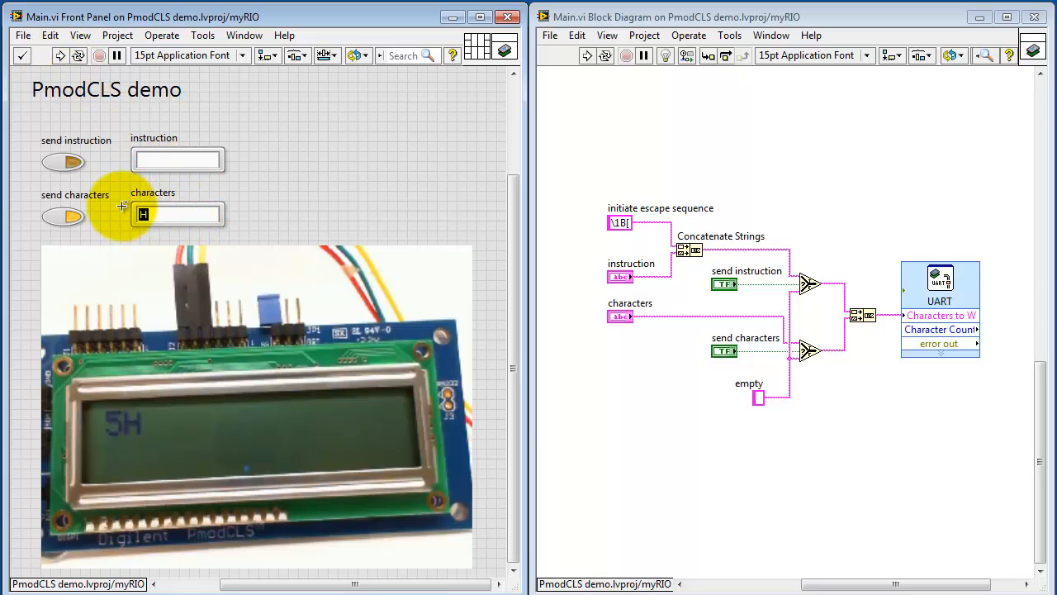
{"action": "type", "text": "\\"}
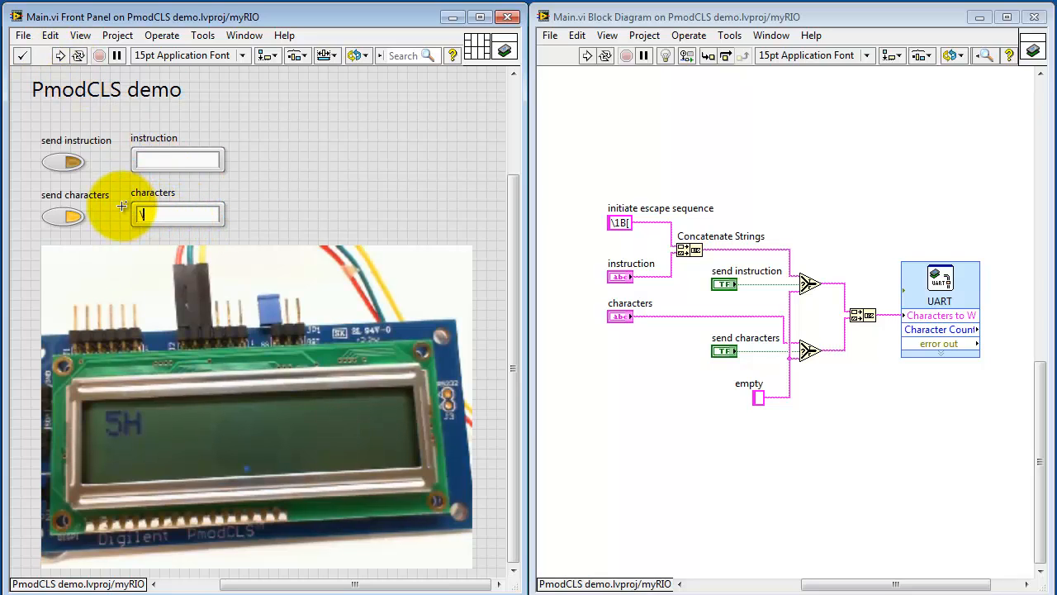
{"action": "type", "text": "7B"}
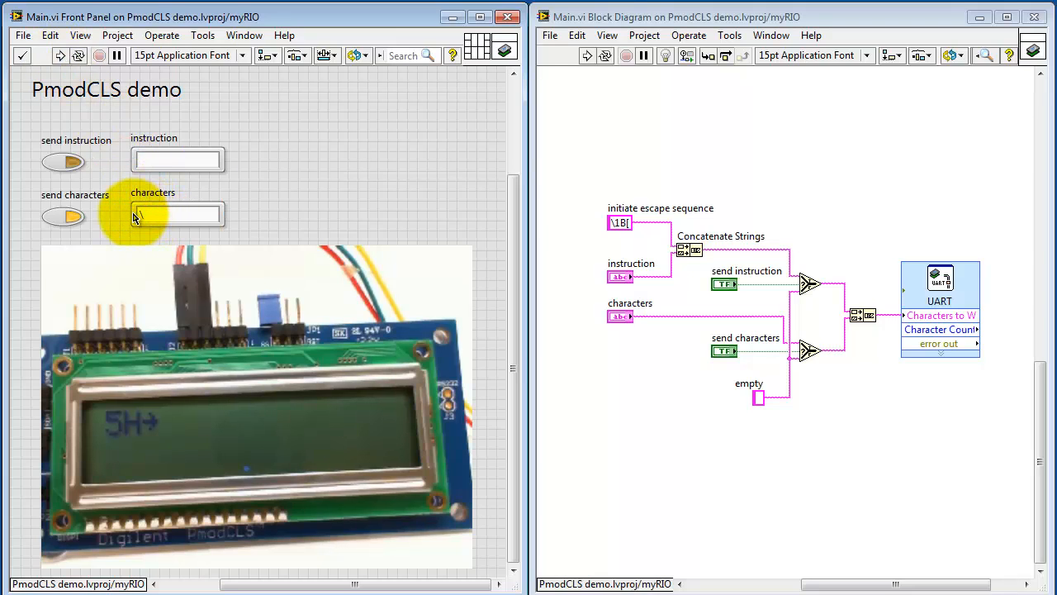
{"action": "type", "text": "\\7F"}
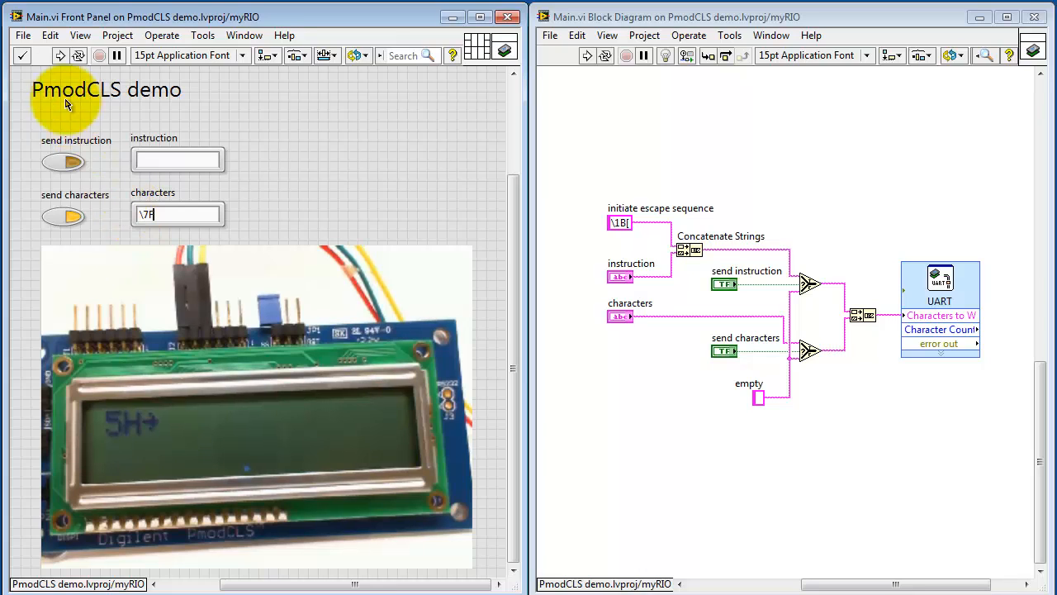
{"action": "left_click", "coordinate": [56, 56]}
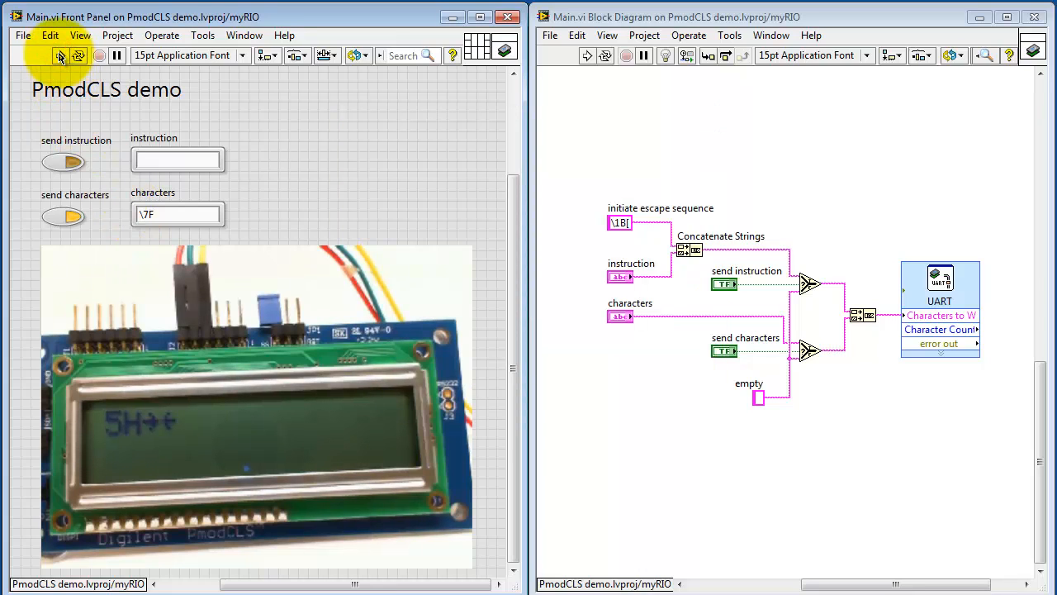